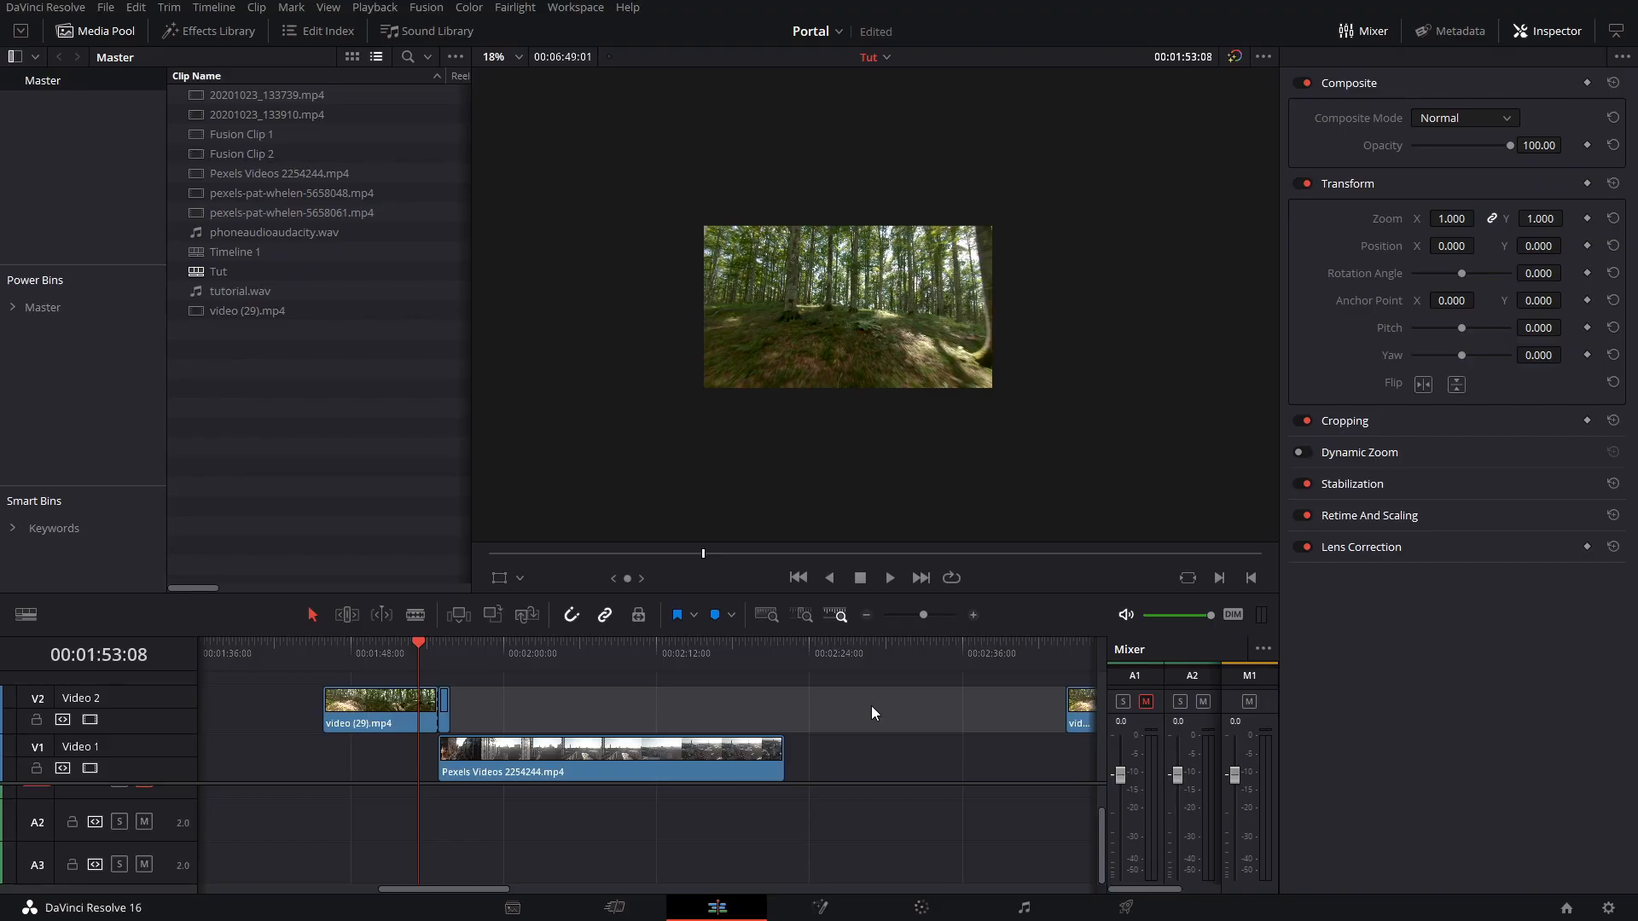
Step: Blade-cut video (29).mp4 on V2 twice around 02:52:53 and select the short middle piece
left_click(381, 643)
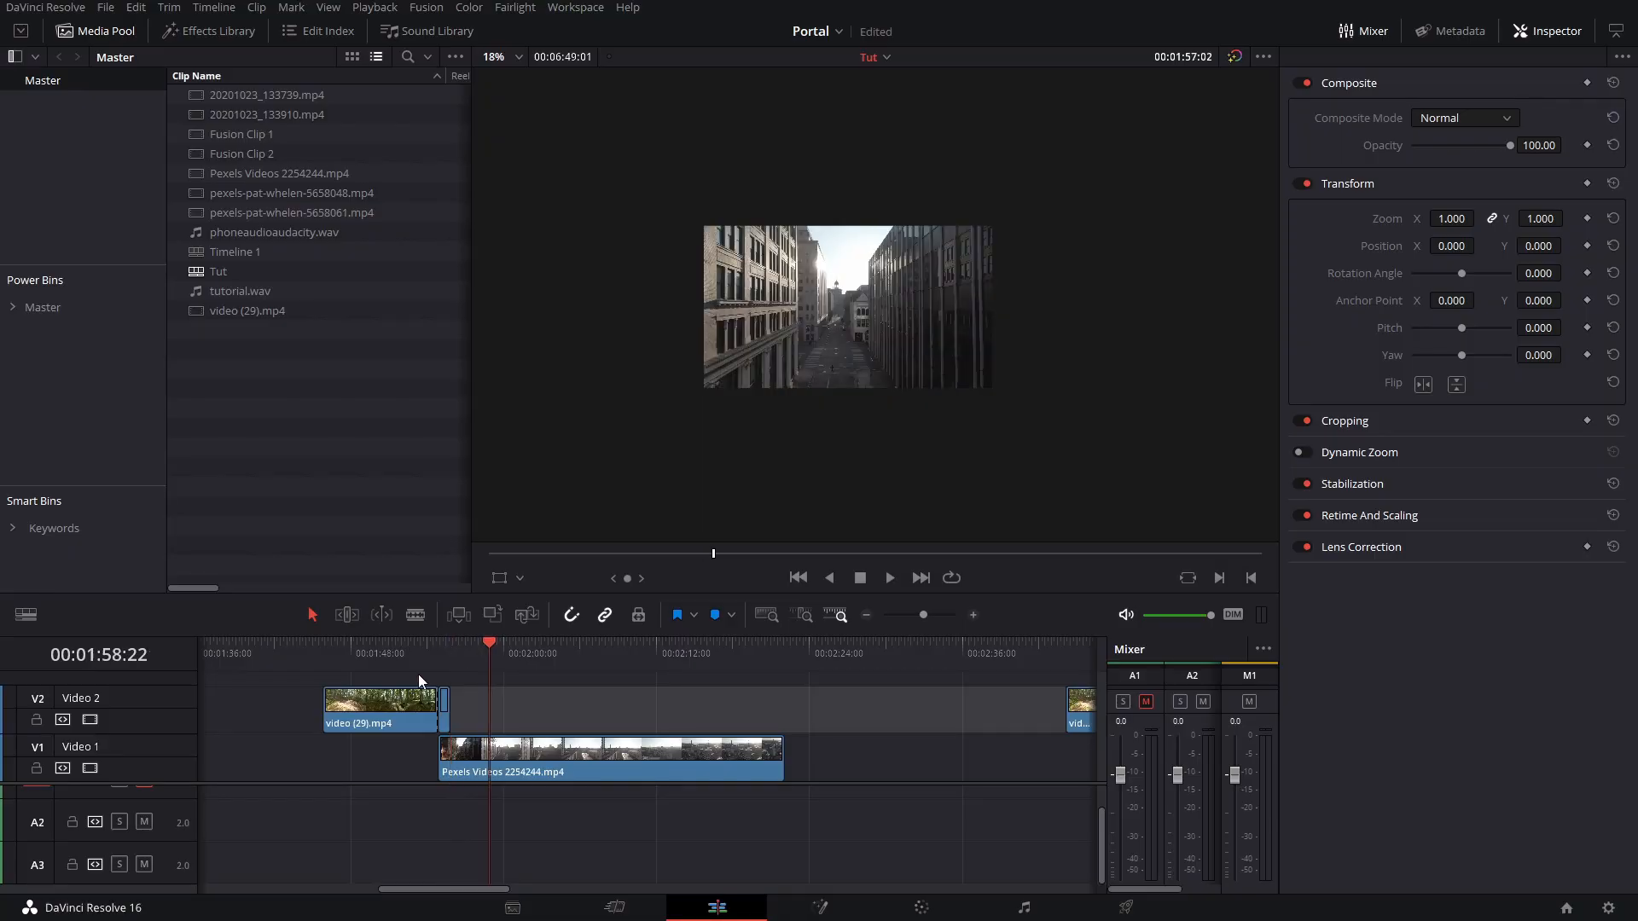
left_click(390, 641)
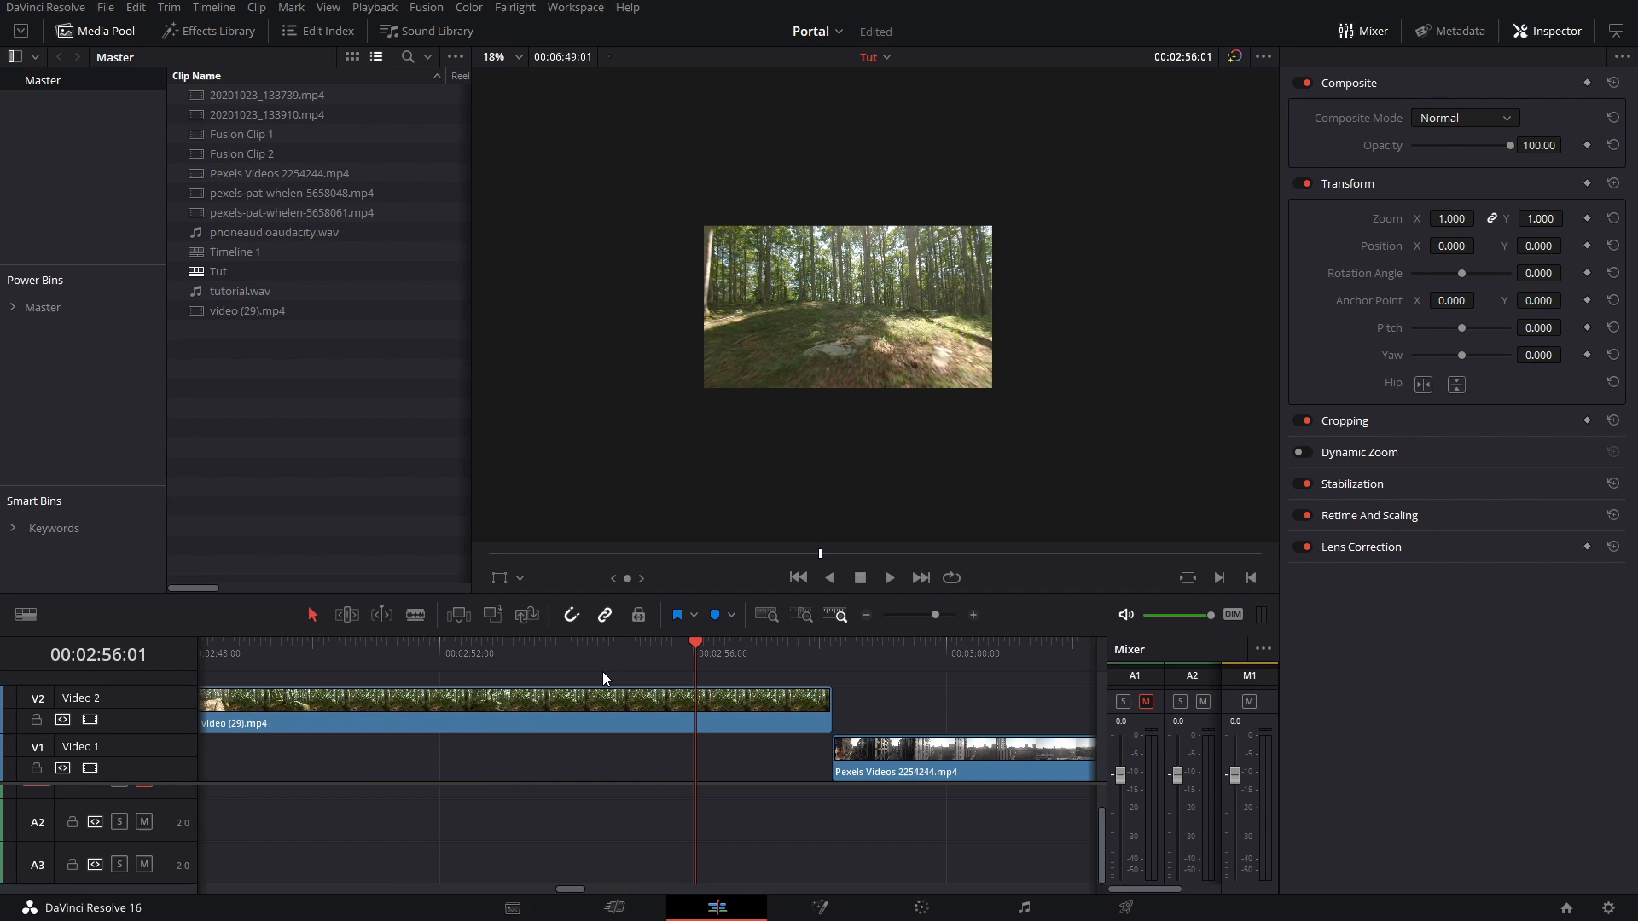
left_click(522, 642)
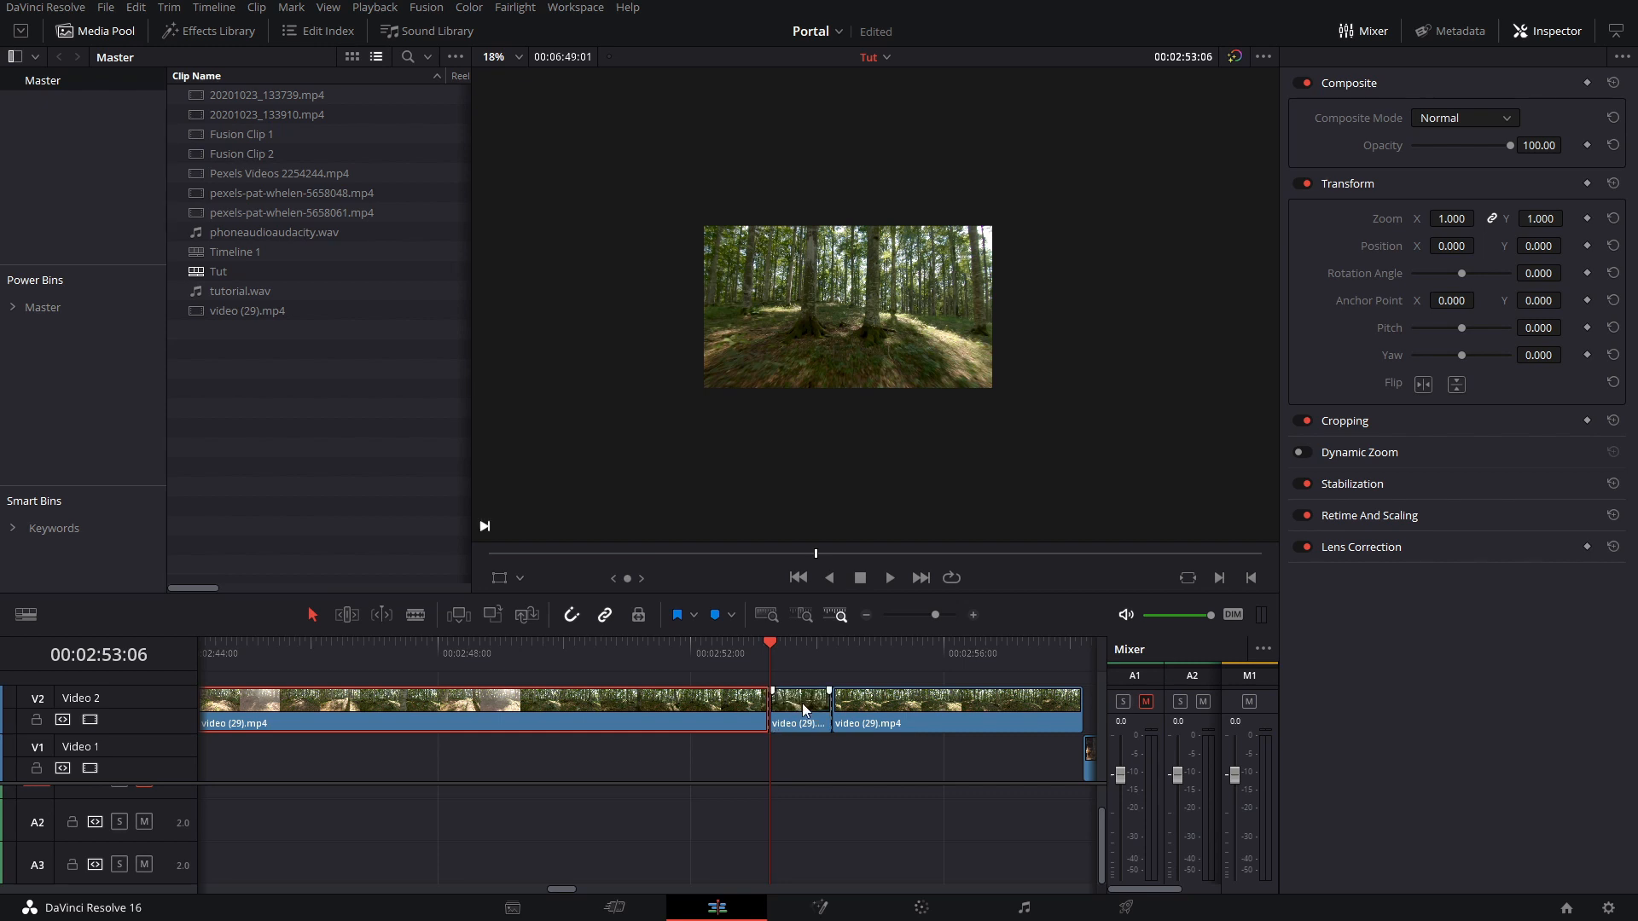
left_click(796, 702)
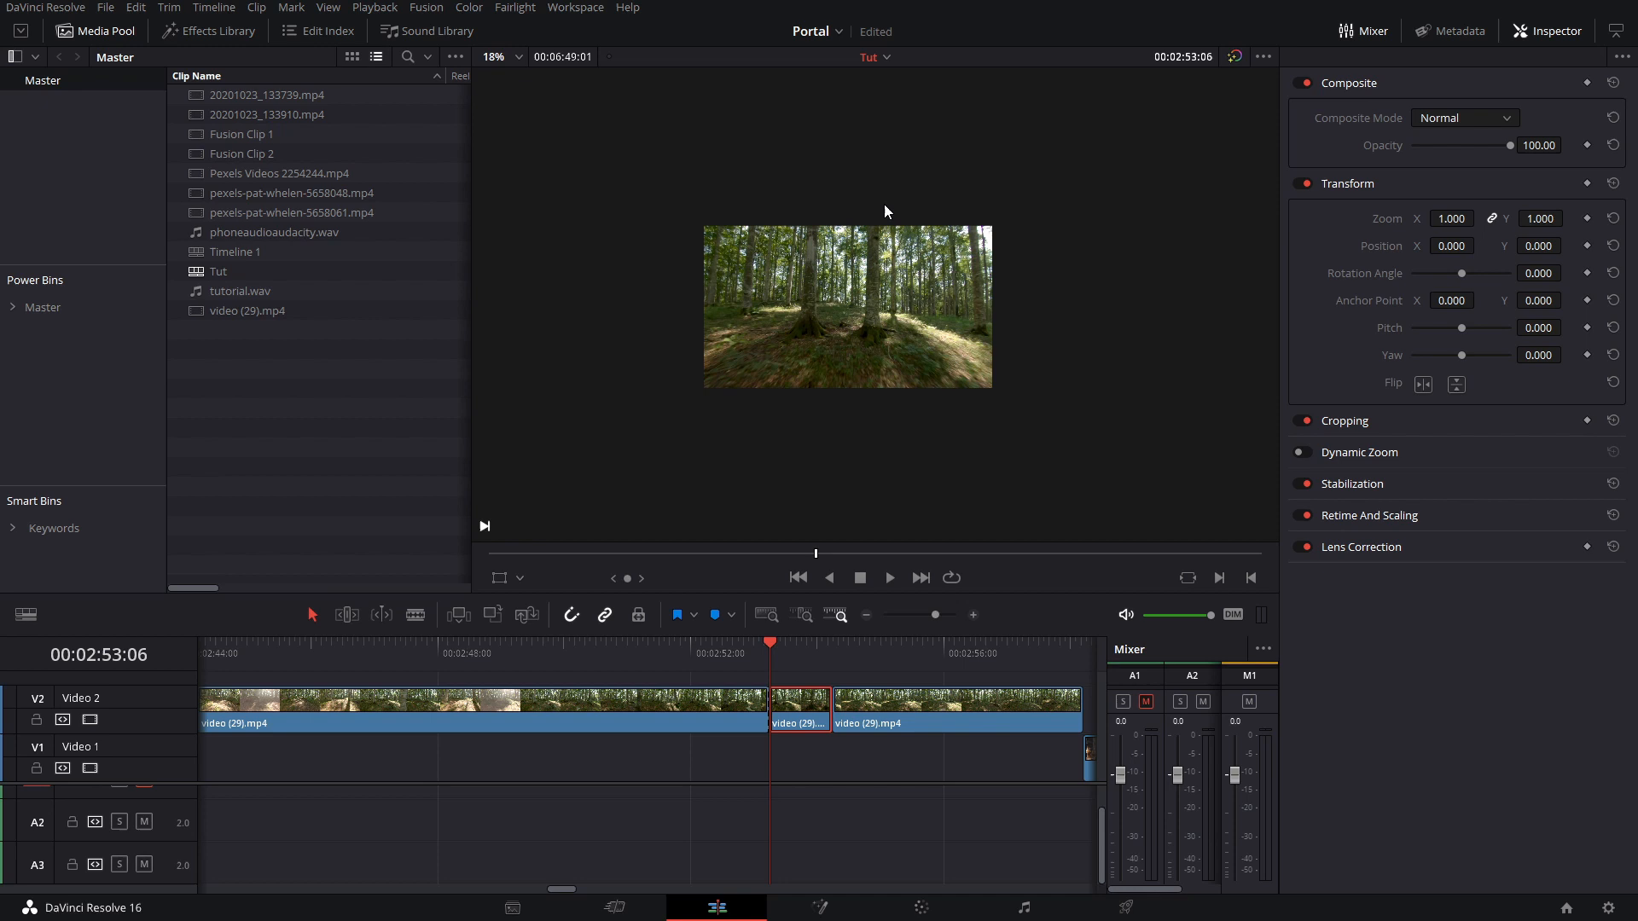
Step: On the Color page, add a serial node after node 01
left_click(920, 907)
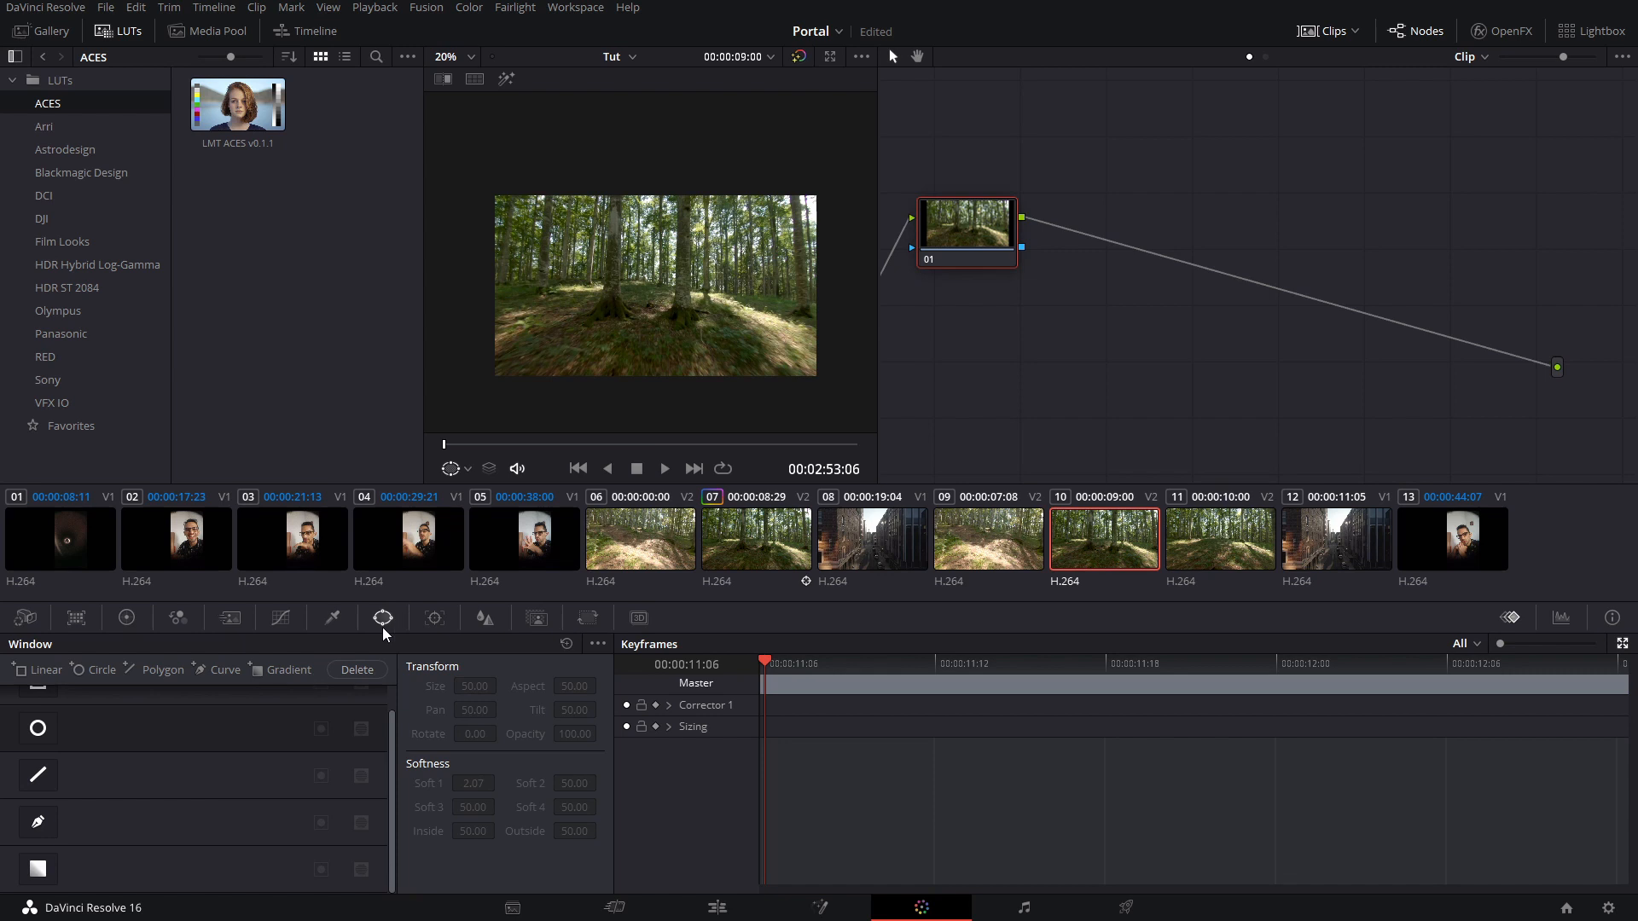
right_click(964, 227)
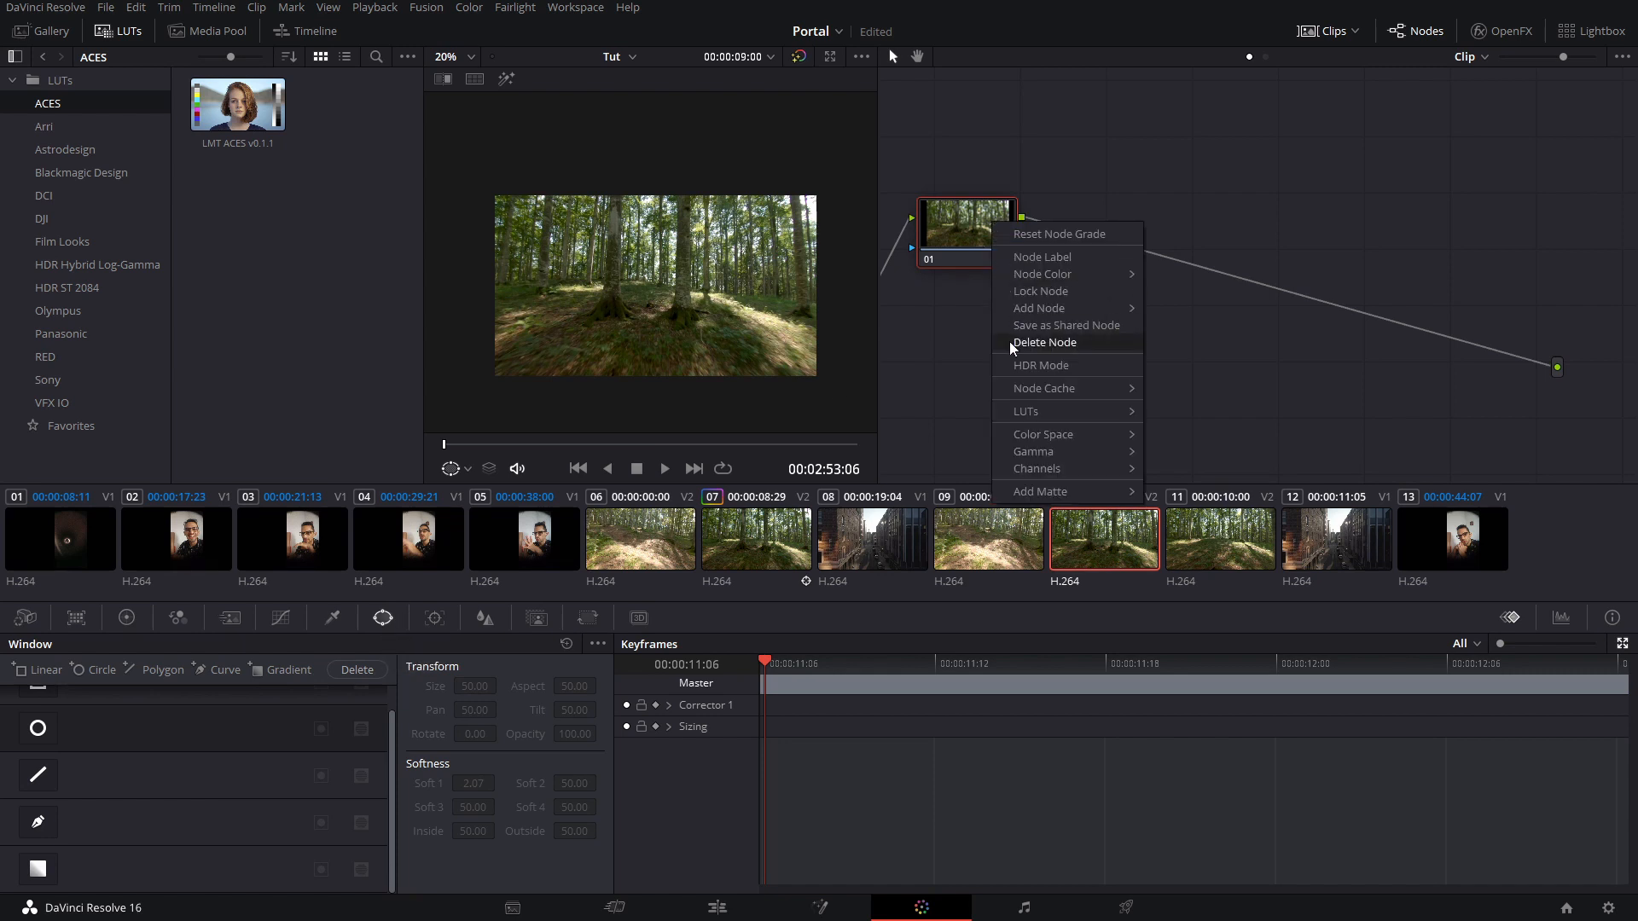
mouse_move(1038, 308)
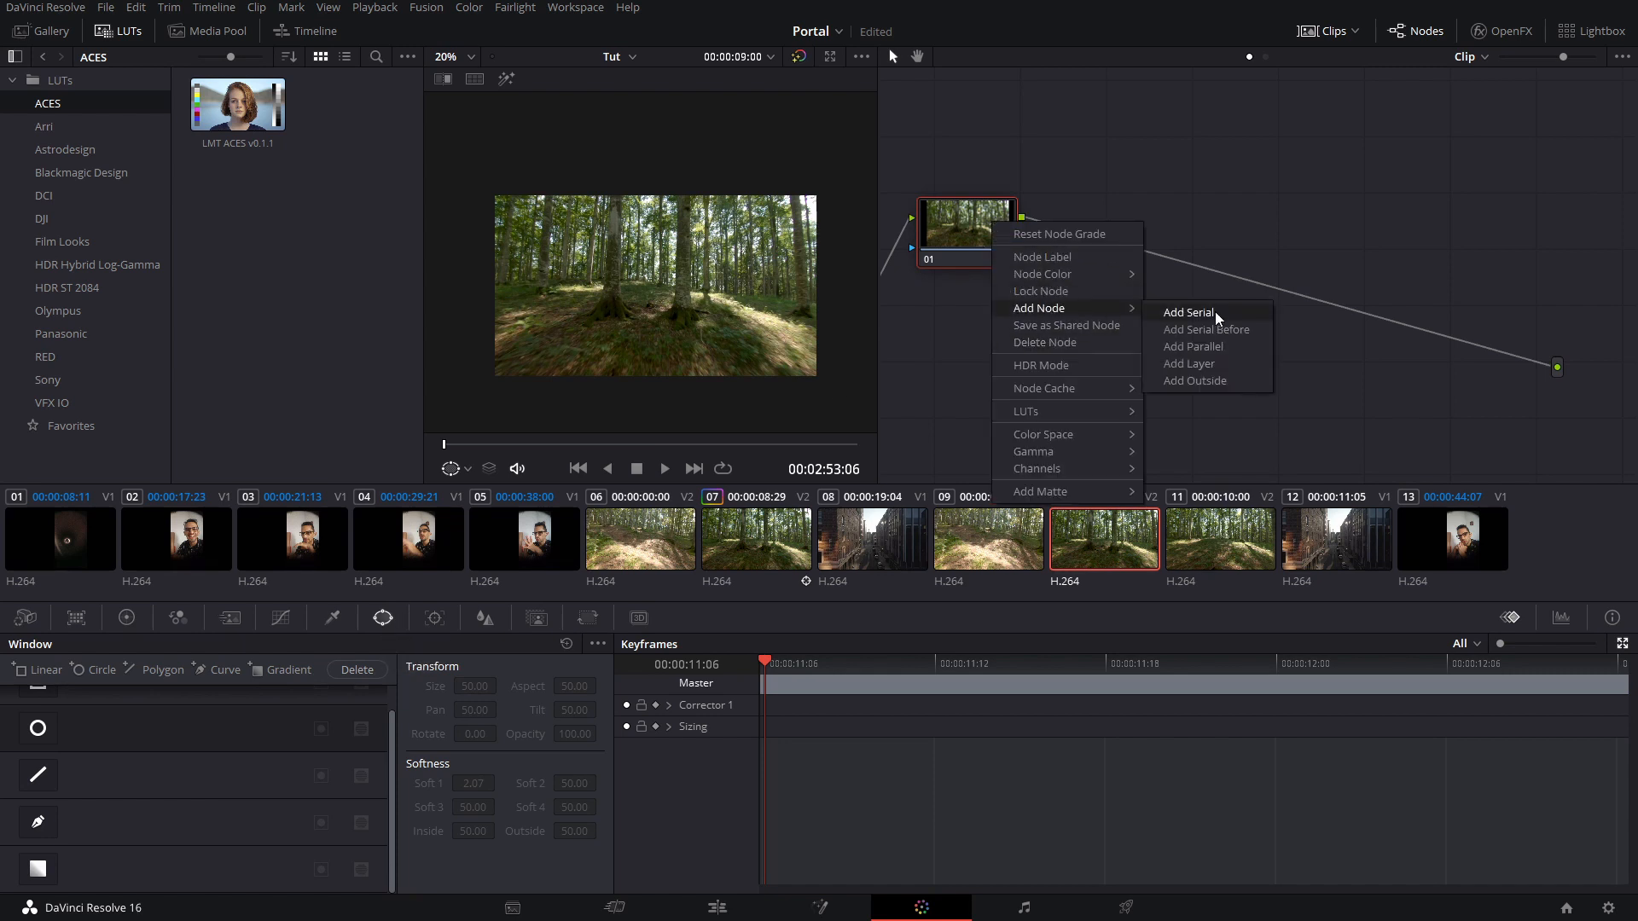
left_click(1186, 312)
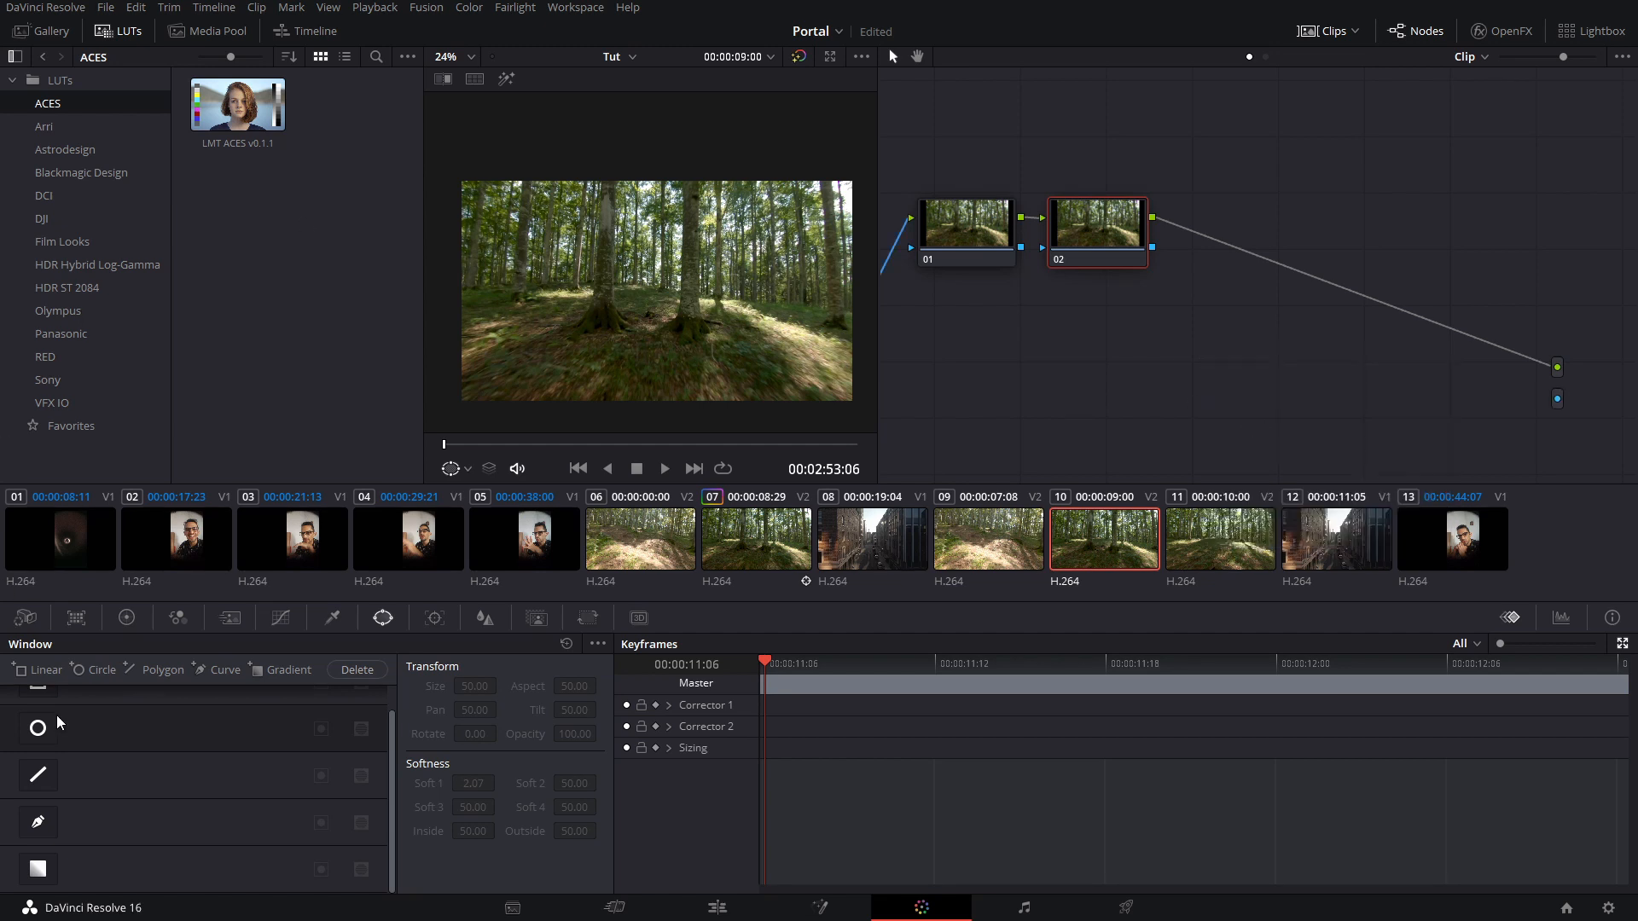
Step: Add a Circle window to node 02, placed on the tree trunk with reduced softness
left_click(38, 728)
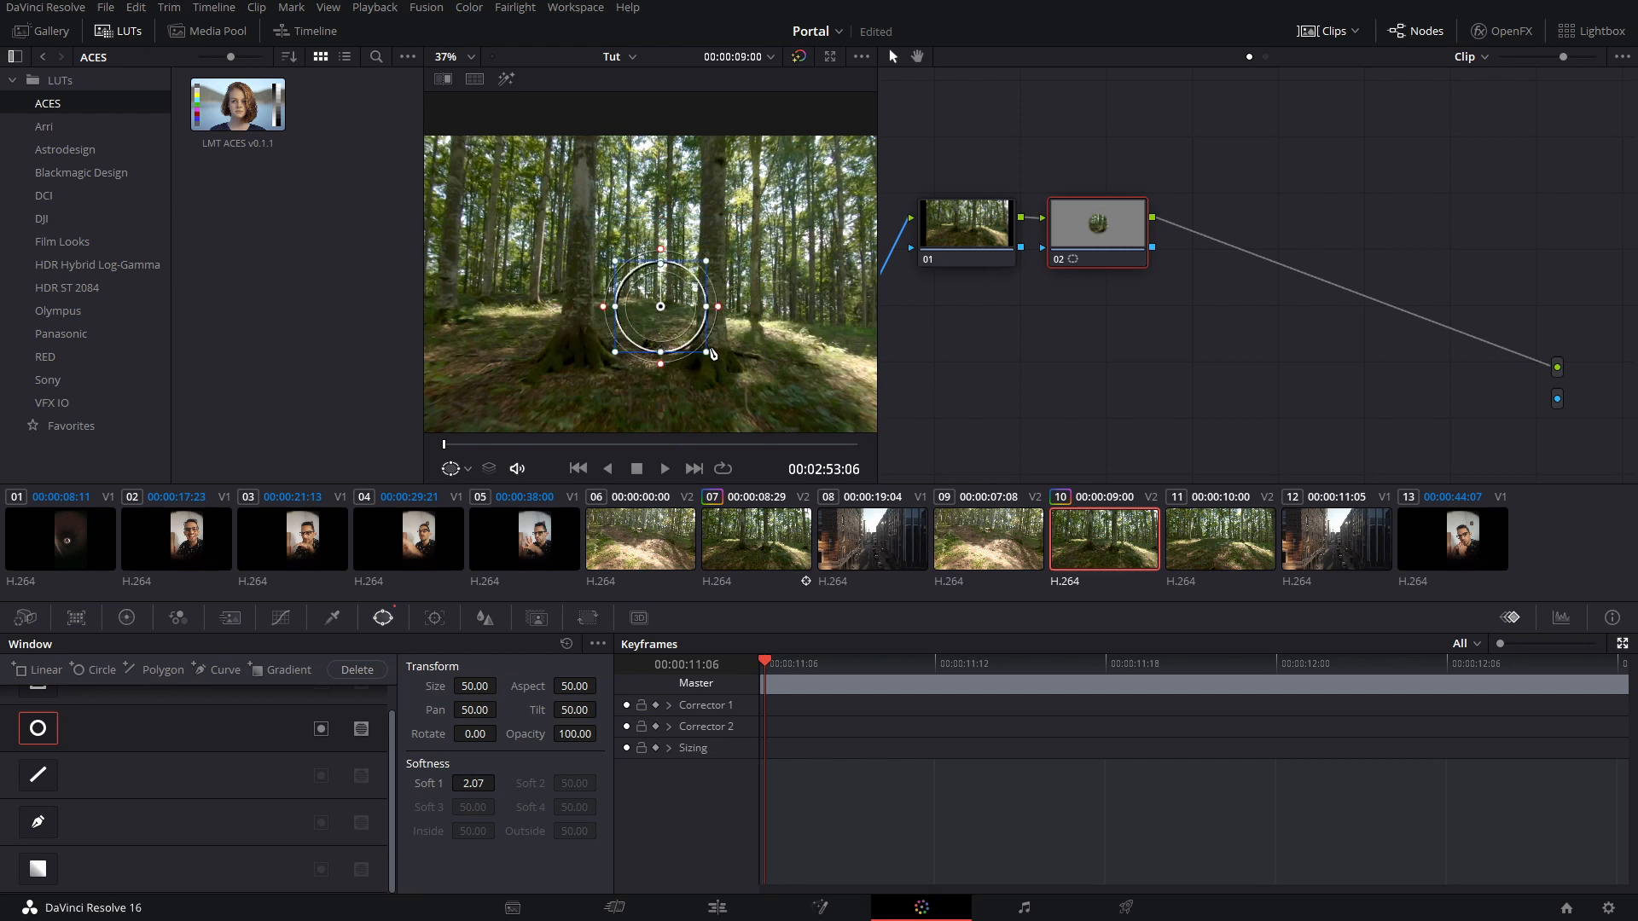
left_click_drag(659, 306, 654, 282)
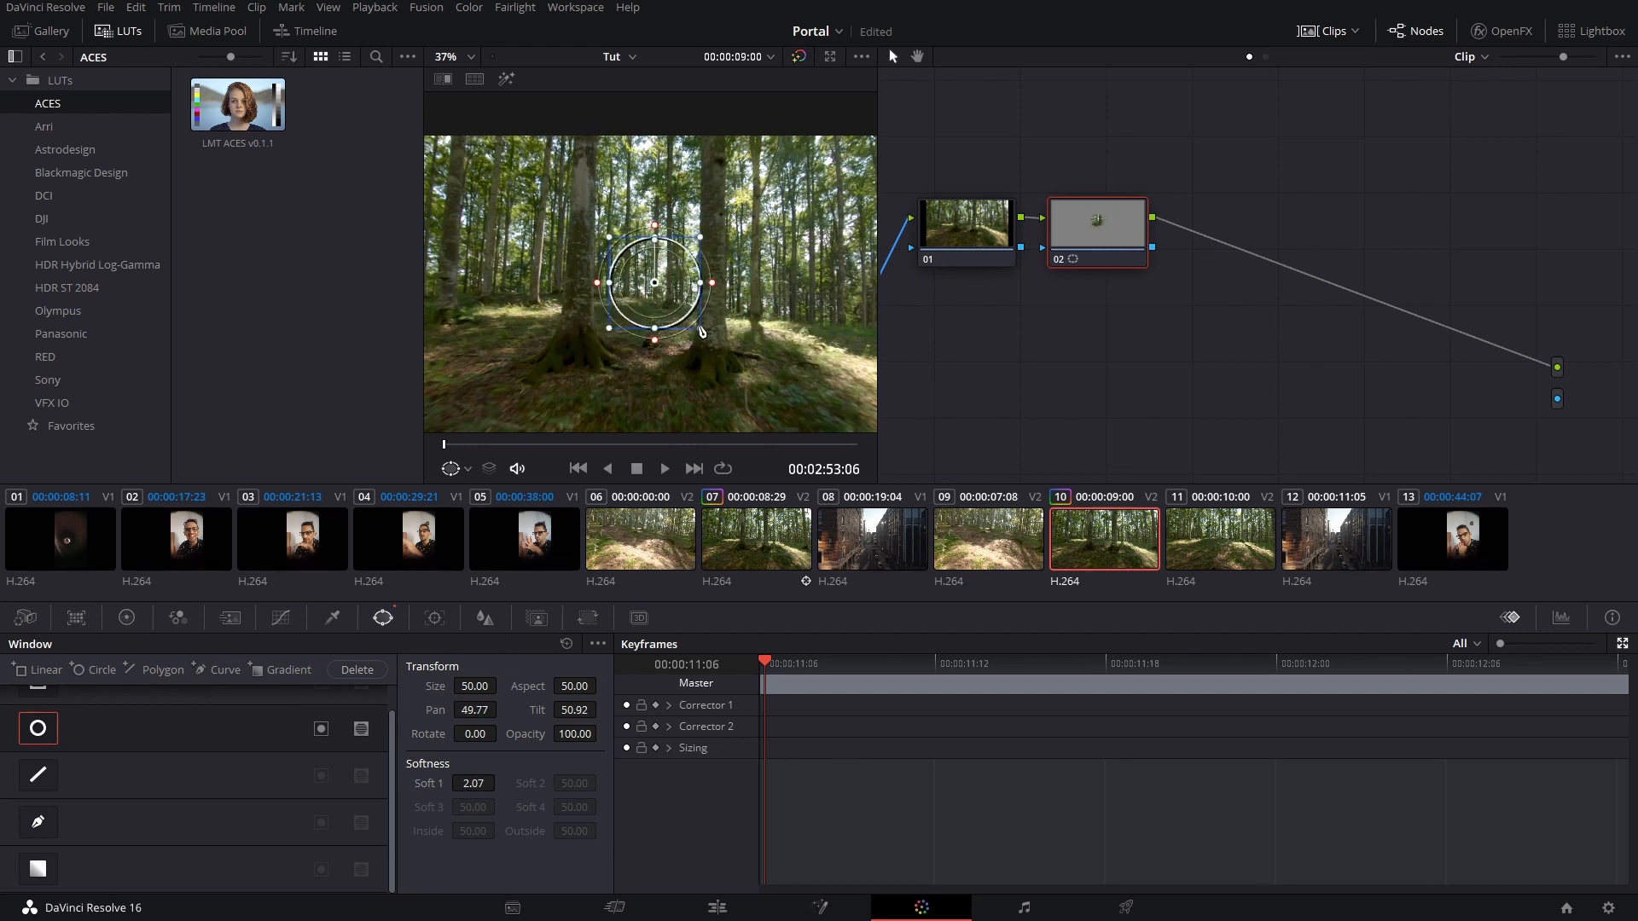
left_click_drag(652, 283, 641, 276)
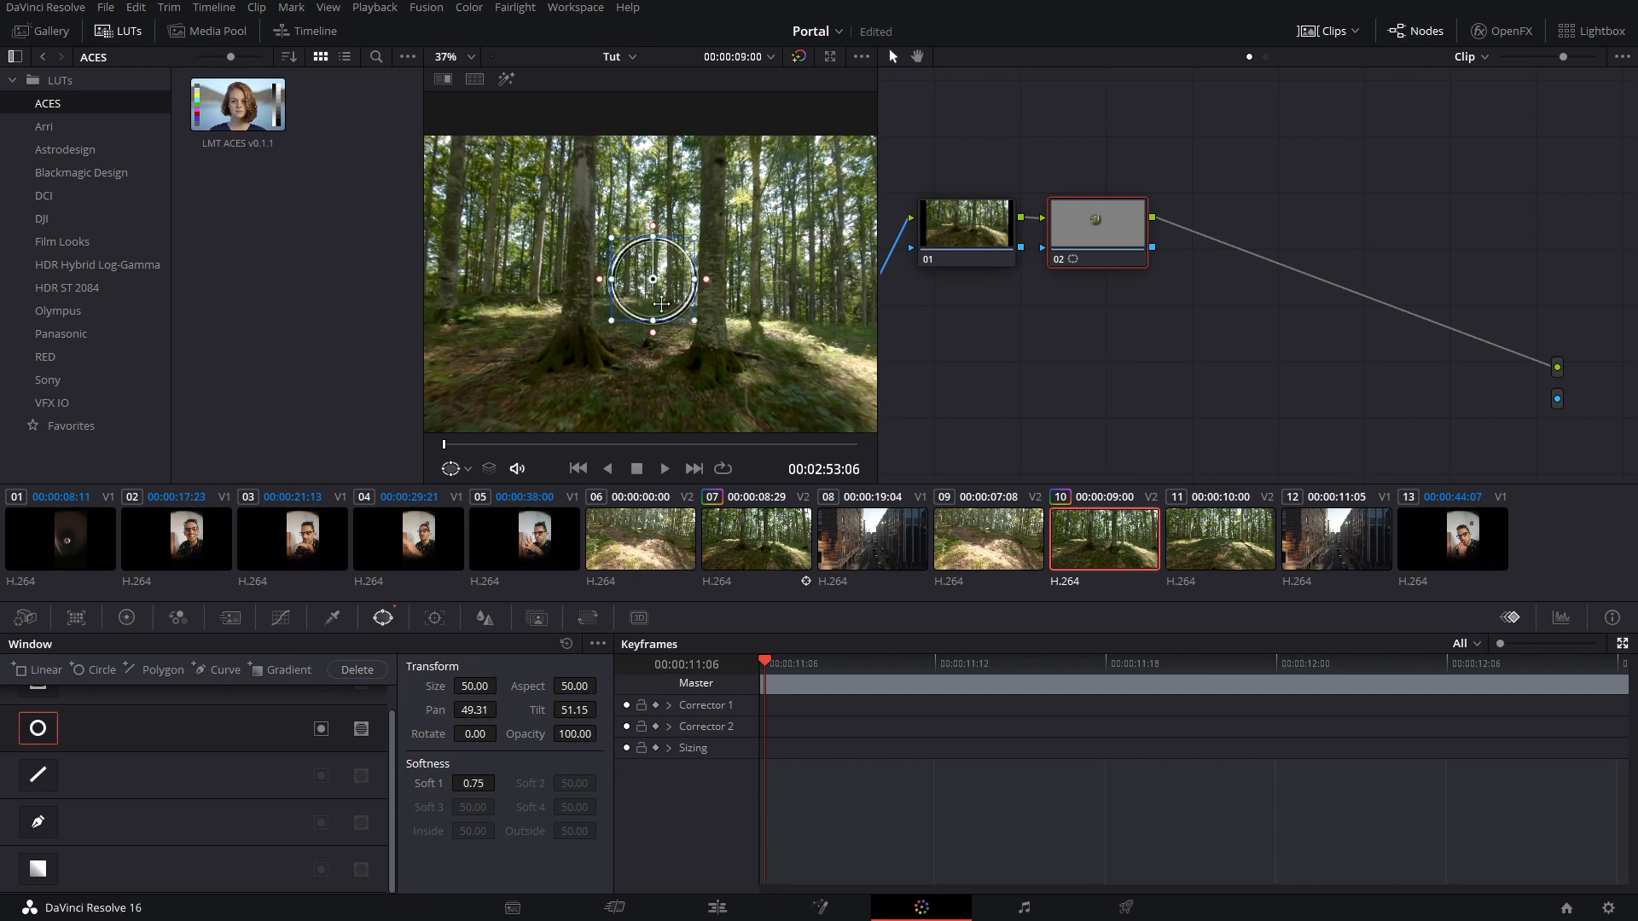
left_click_drag(652, 279, 645, 284)
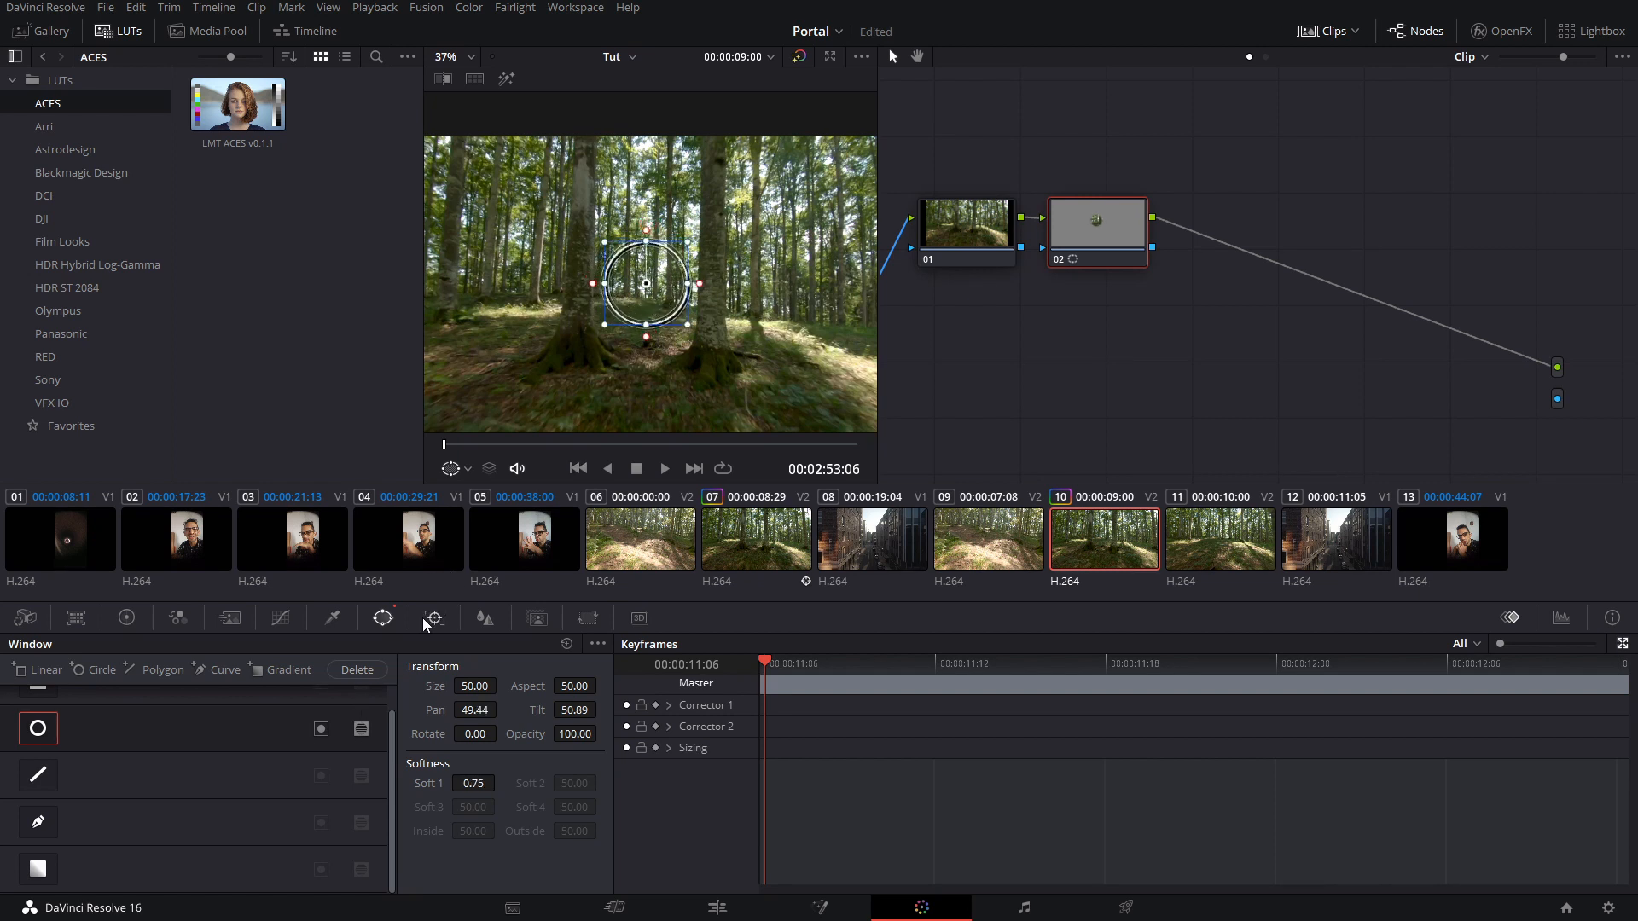
Step: Track the circle window forward through the forest clip with the Point Tracker
left_click(432, 618)
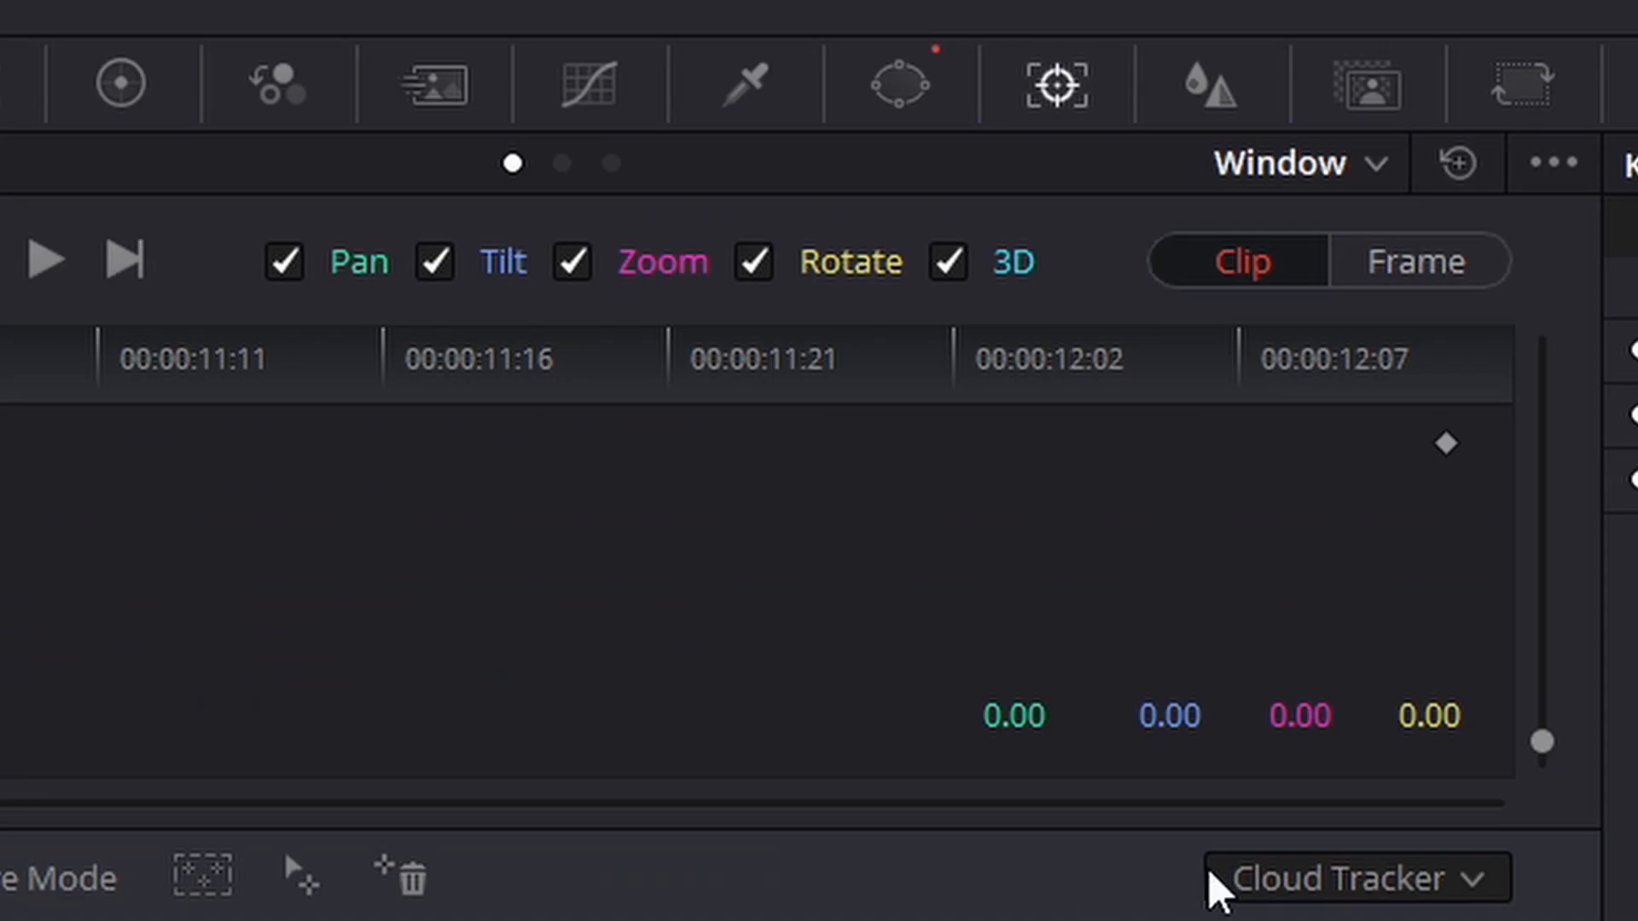
left_click(1348, 878)
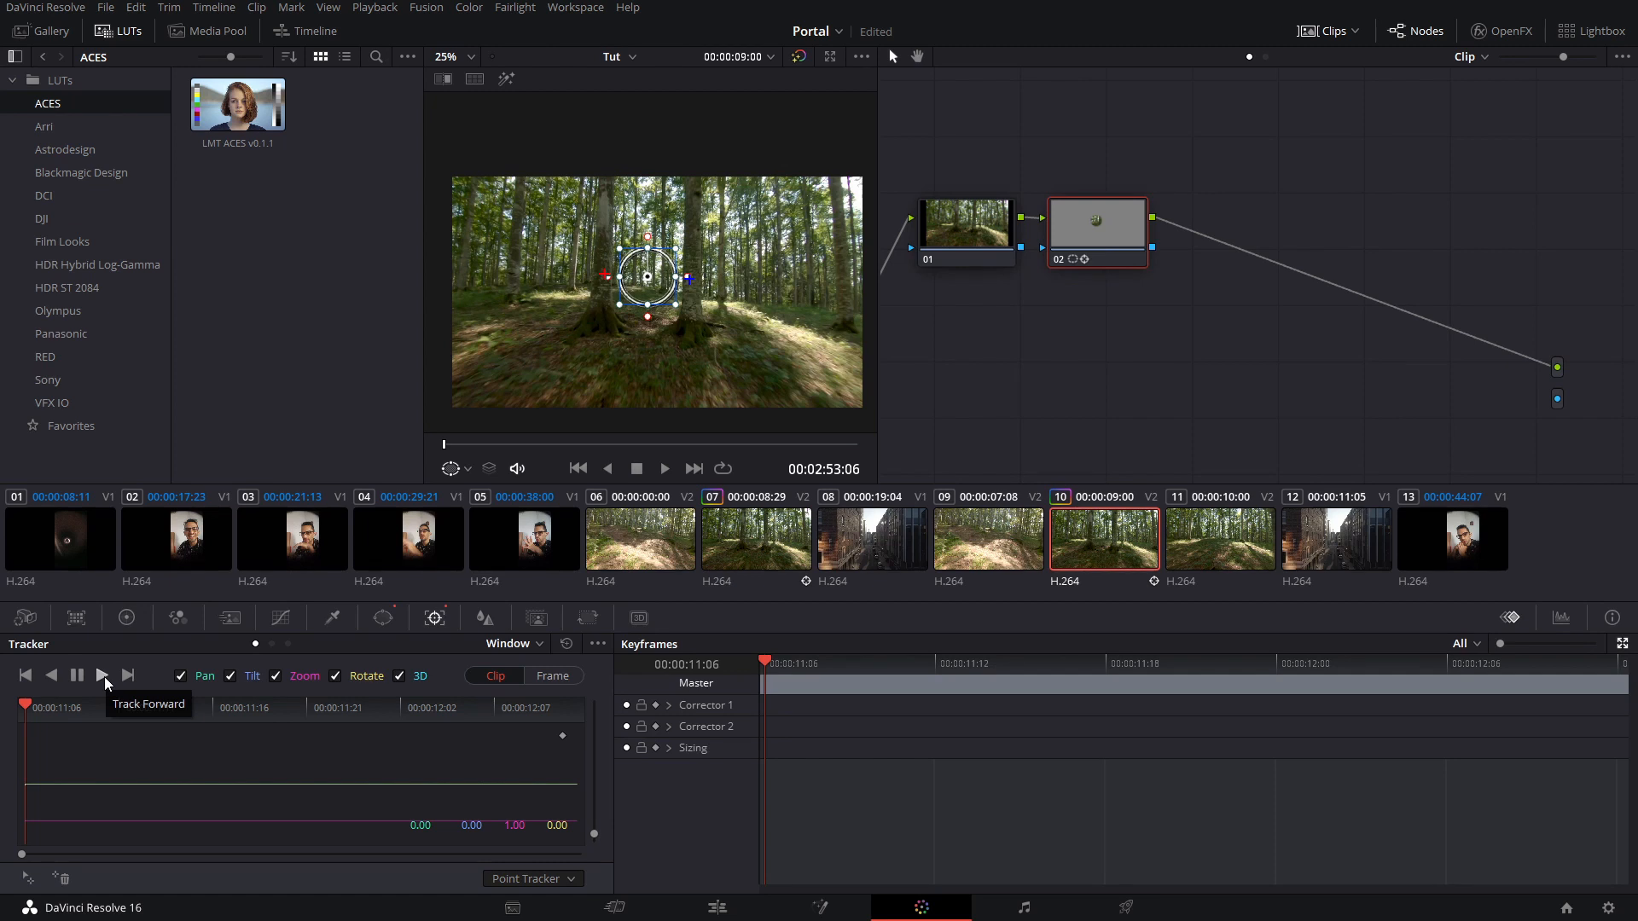
left_click(102, 675)
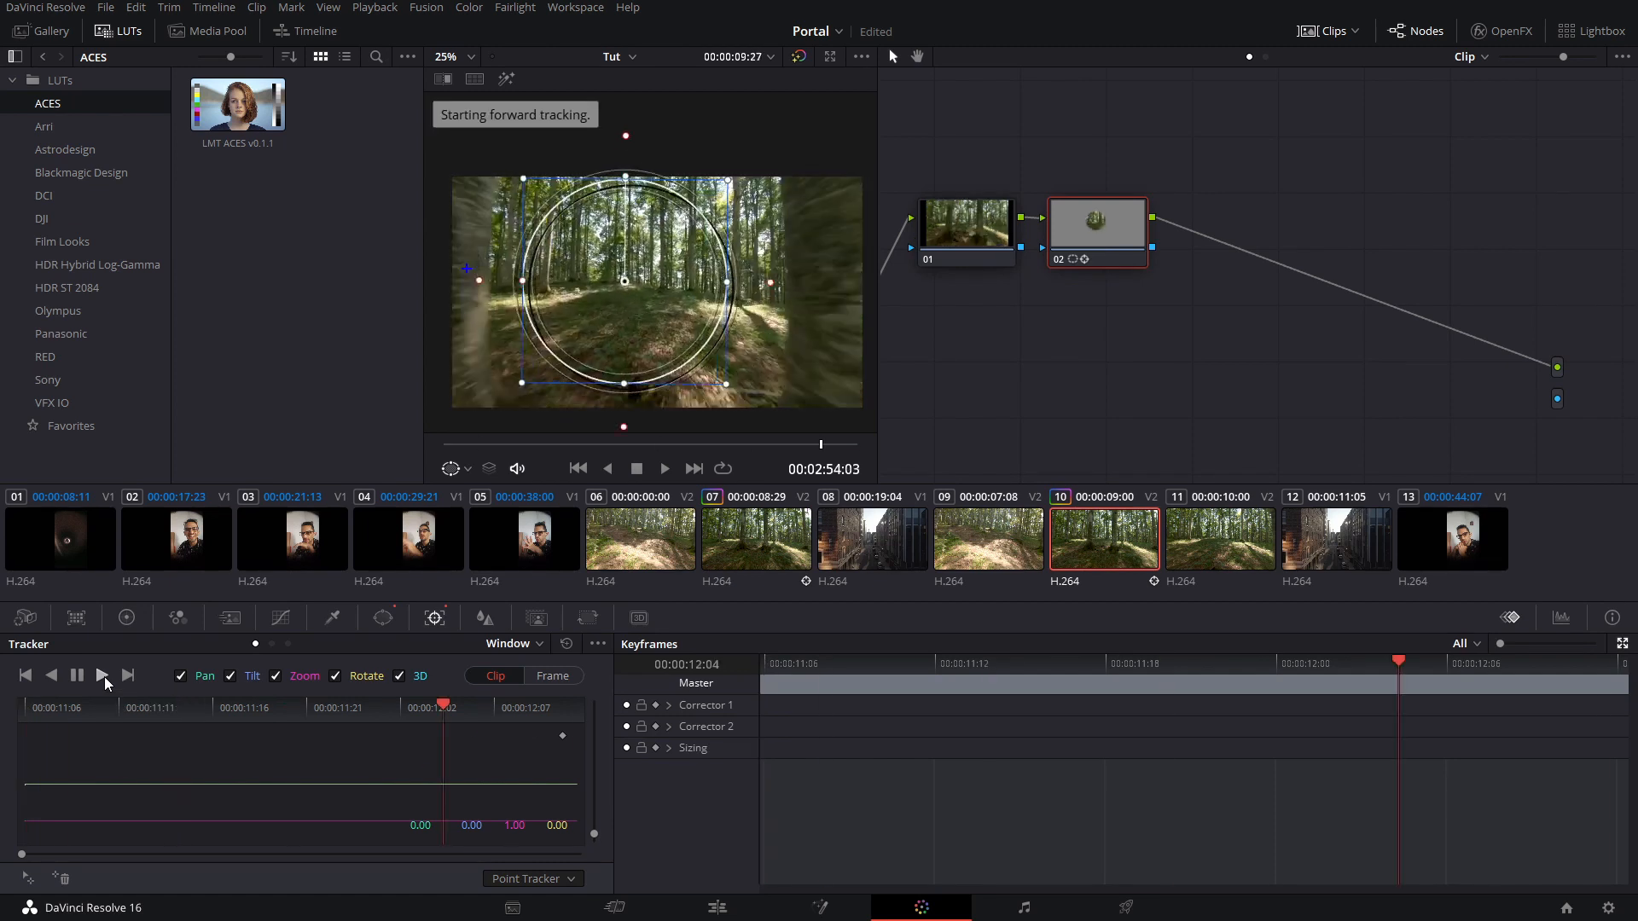
left_click(102, 675)
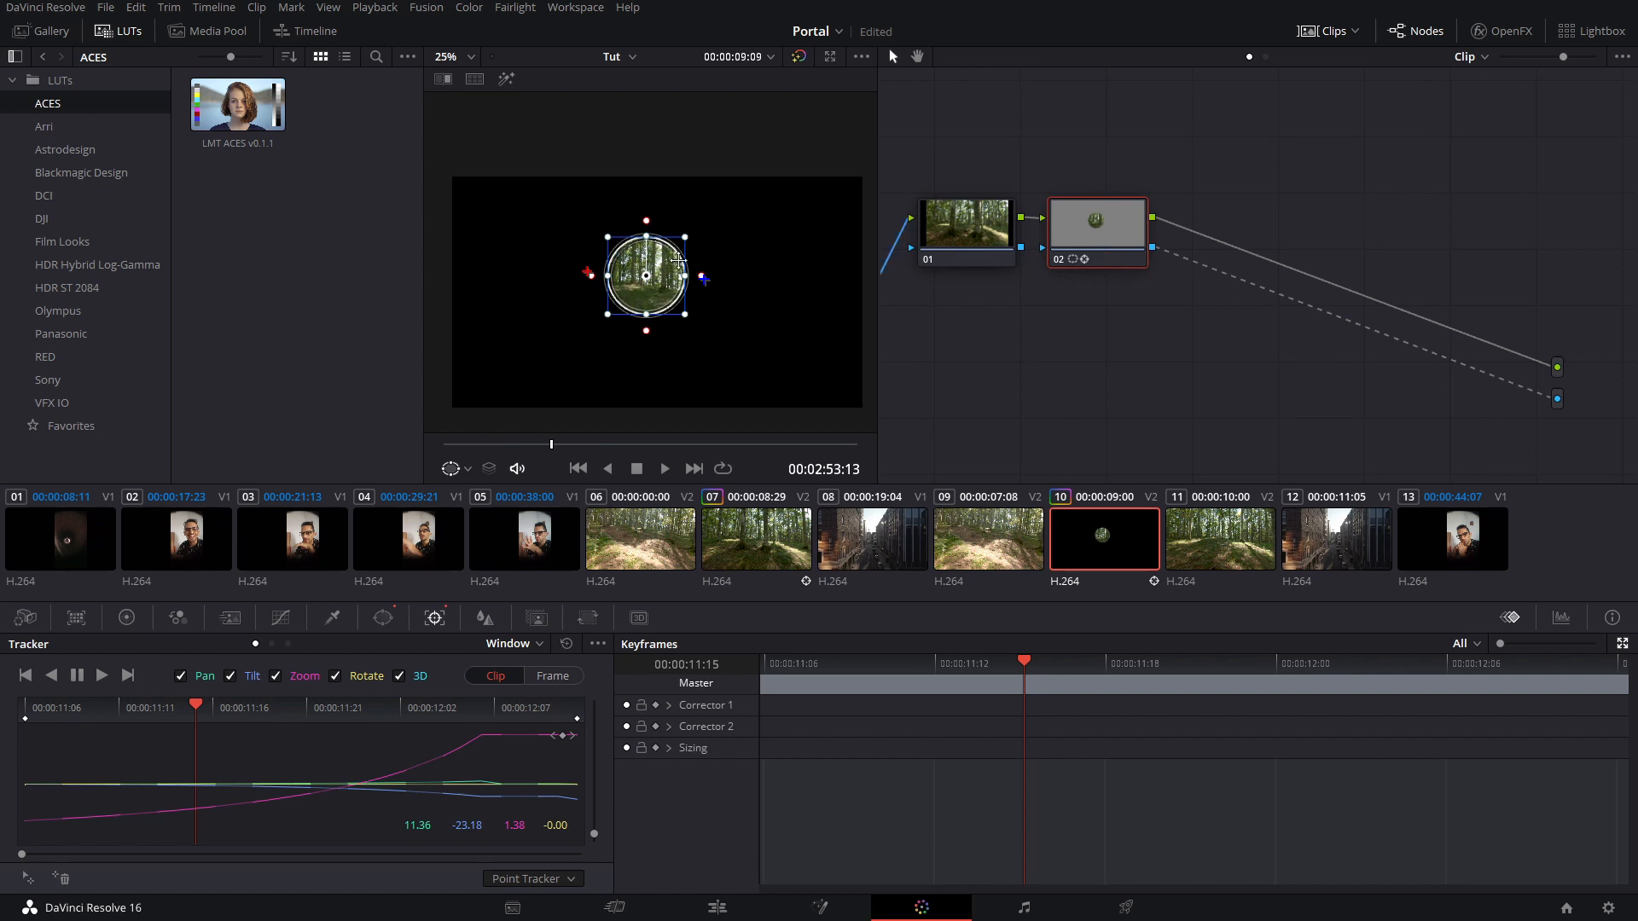
Step: Show the circle window's shape settings and move the playhead to the clip's first frame
left_click(537, 618)
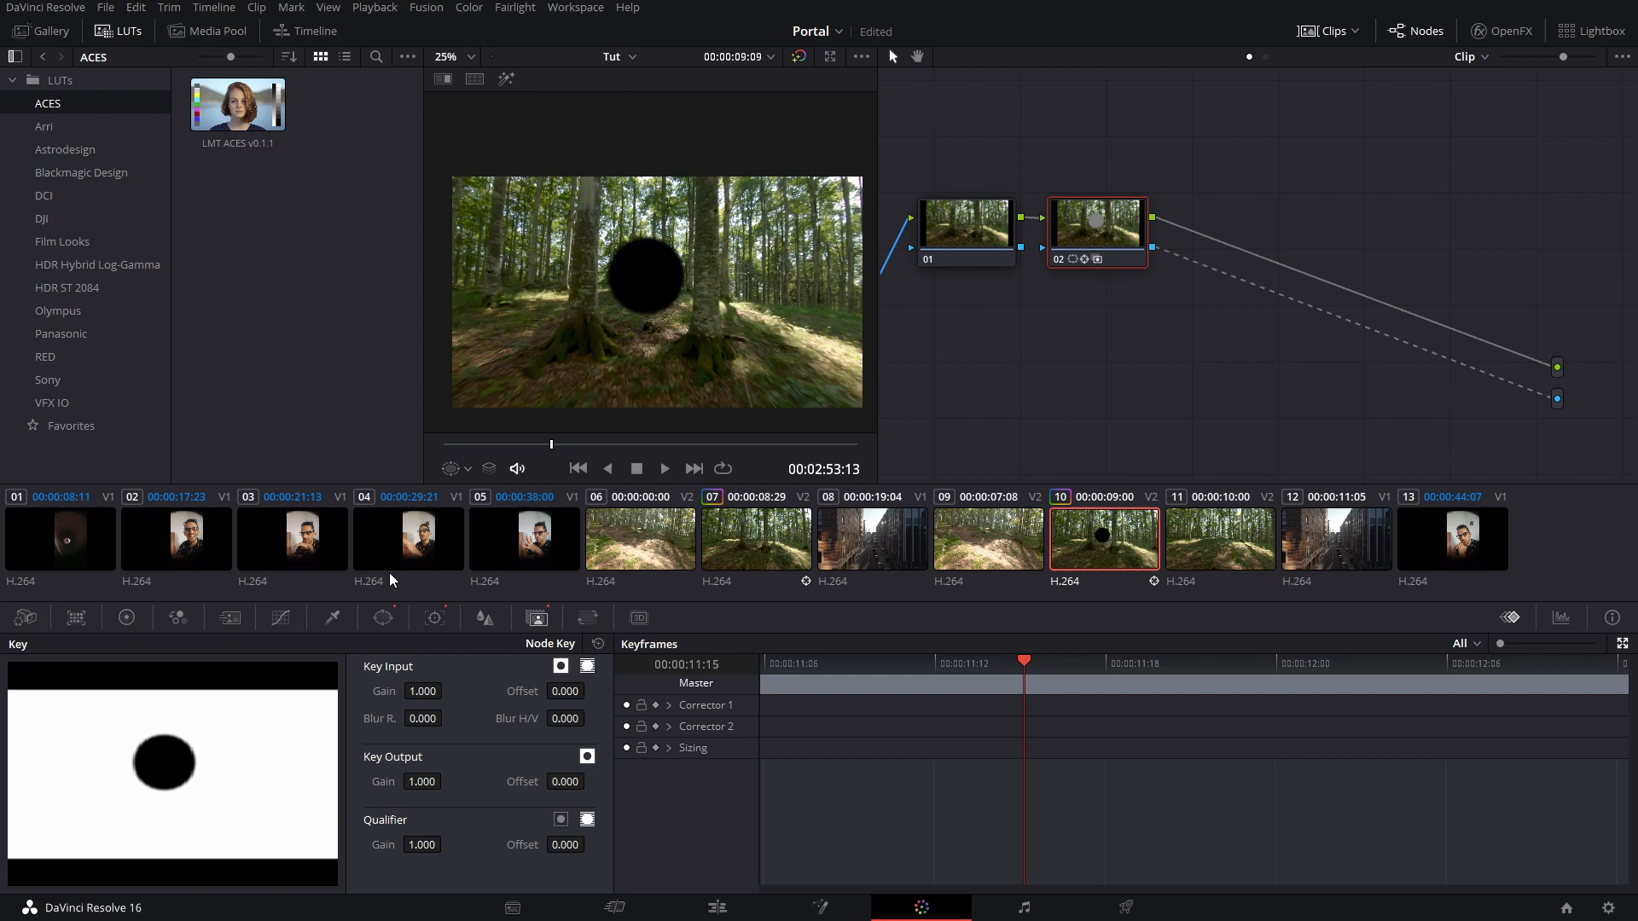
left_click(382, 618)
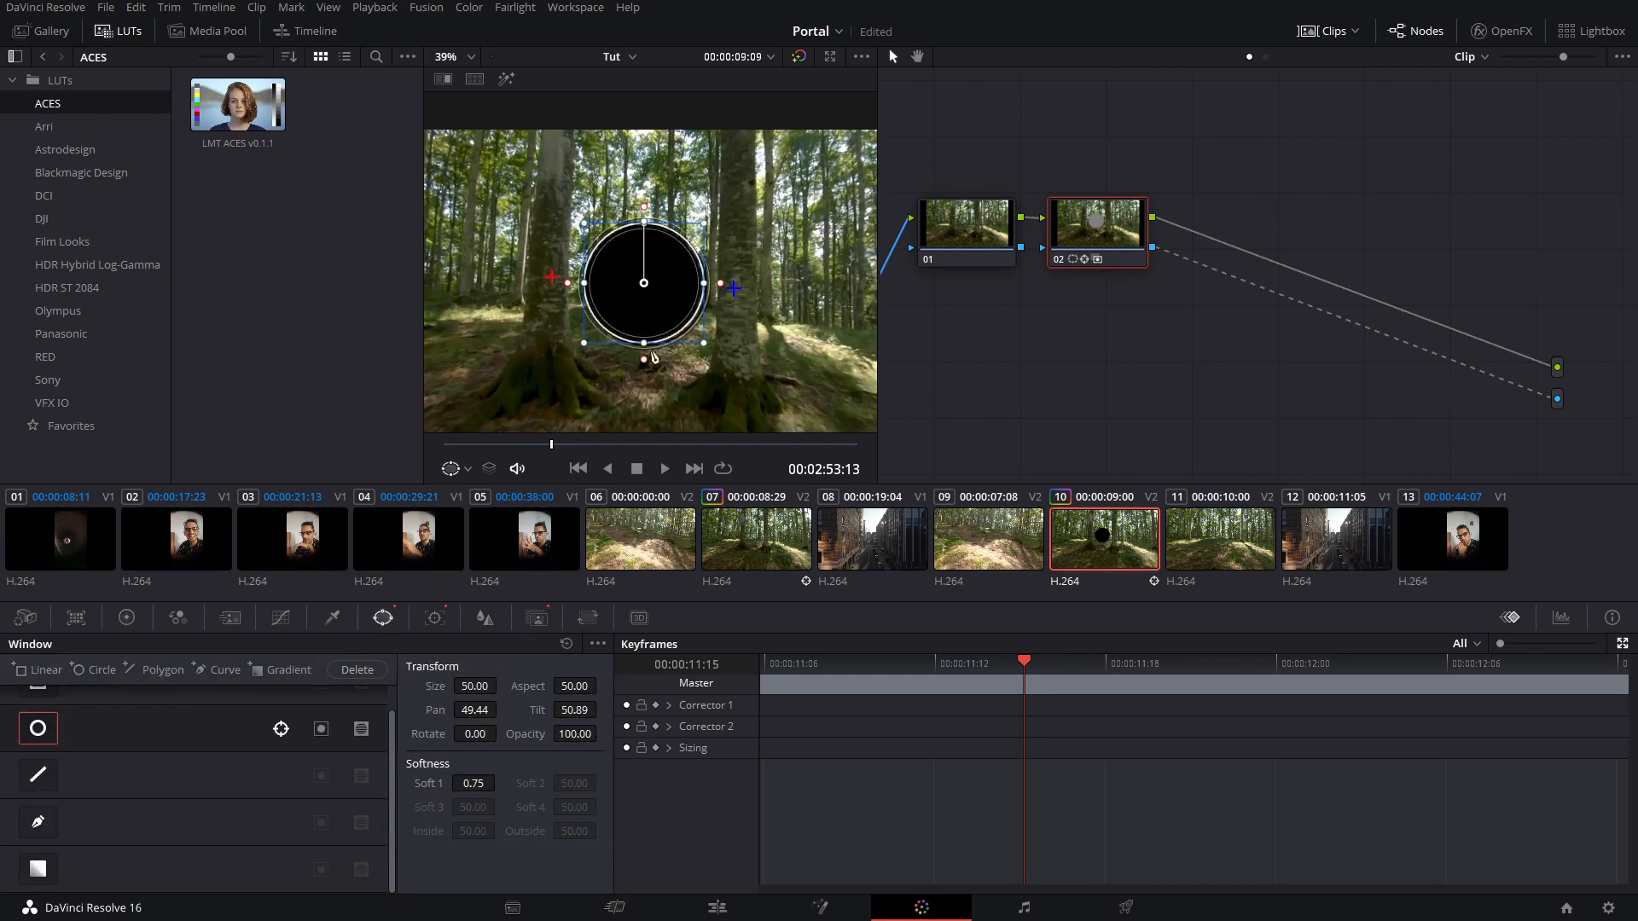
left_click(786, 664)
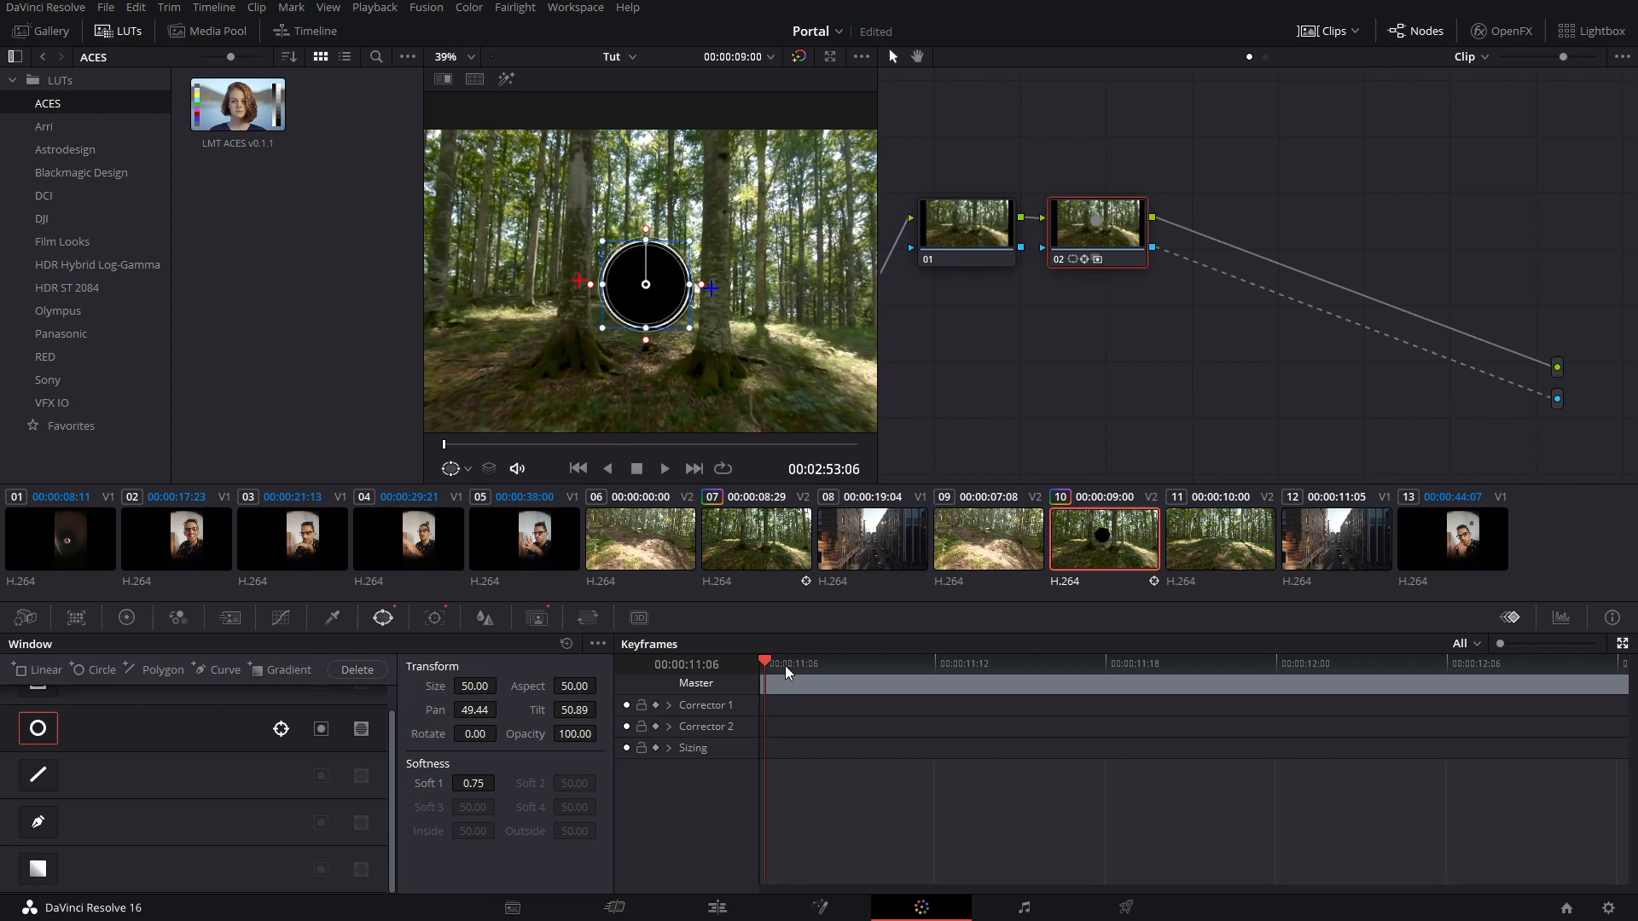
Step: Keyframe the circle Size from 0 at the first frame to 50.00 later, with Soft 1 about 1.07
left_click(669, 726)
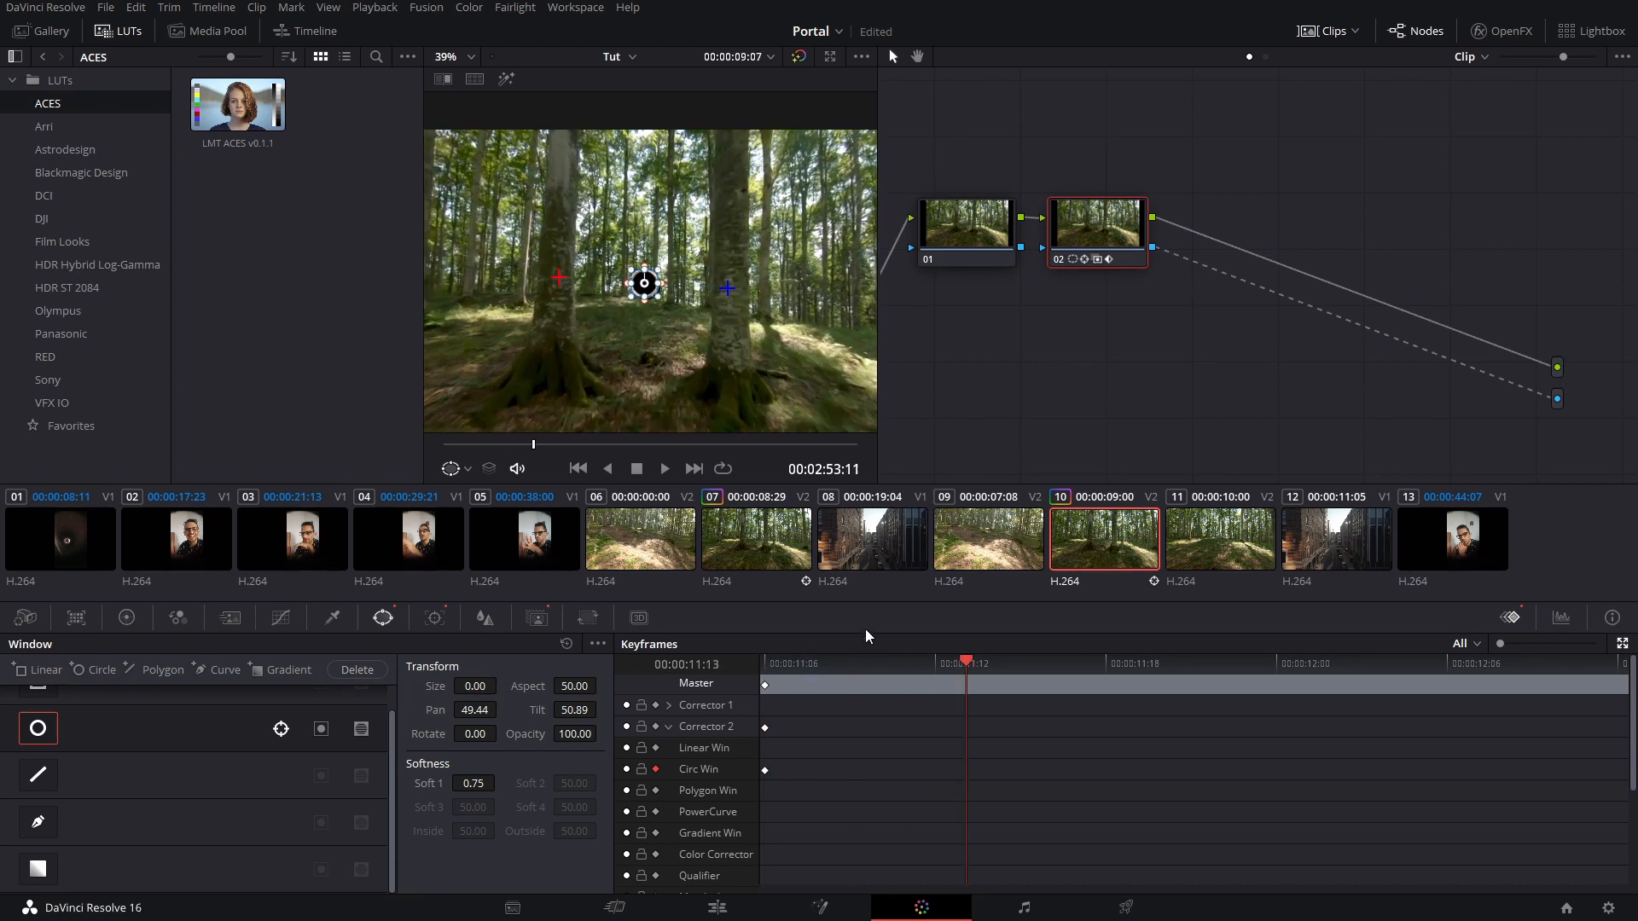
left_click(473, 685)
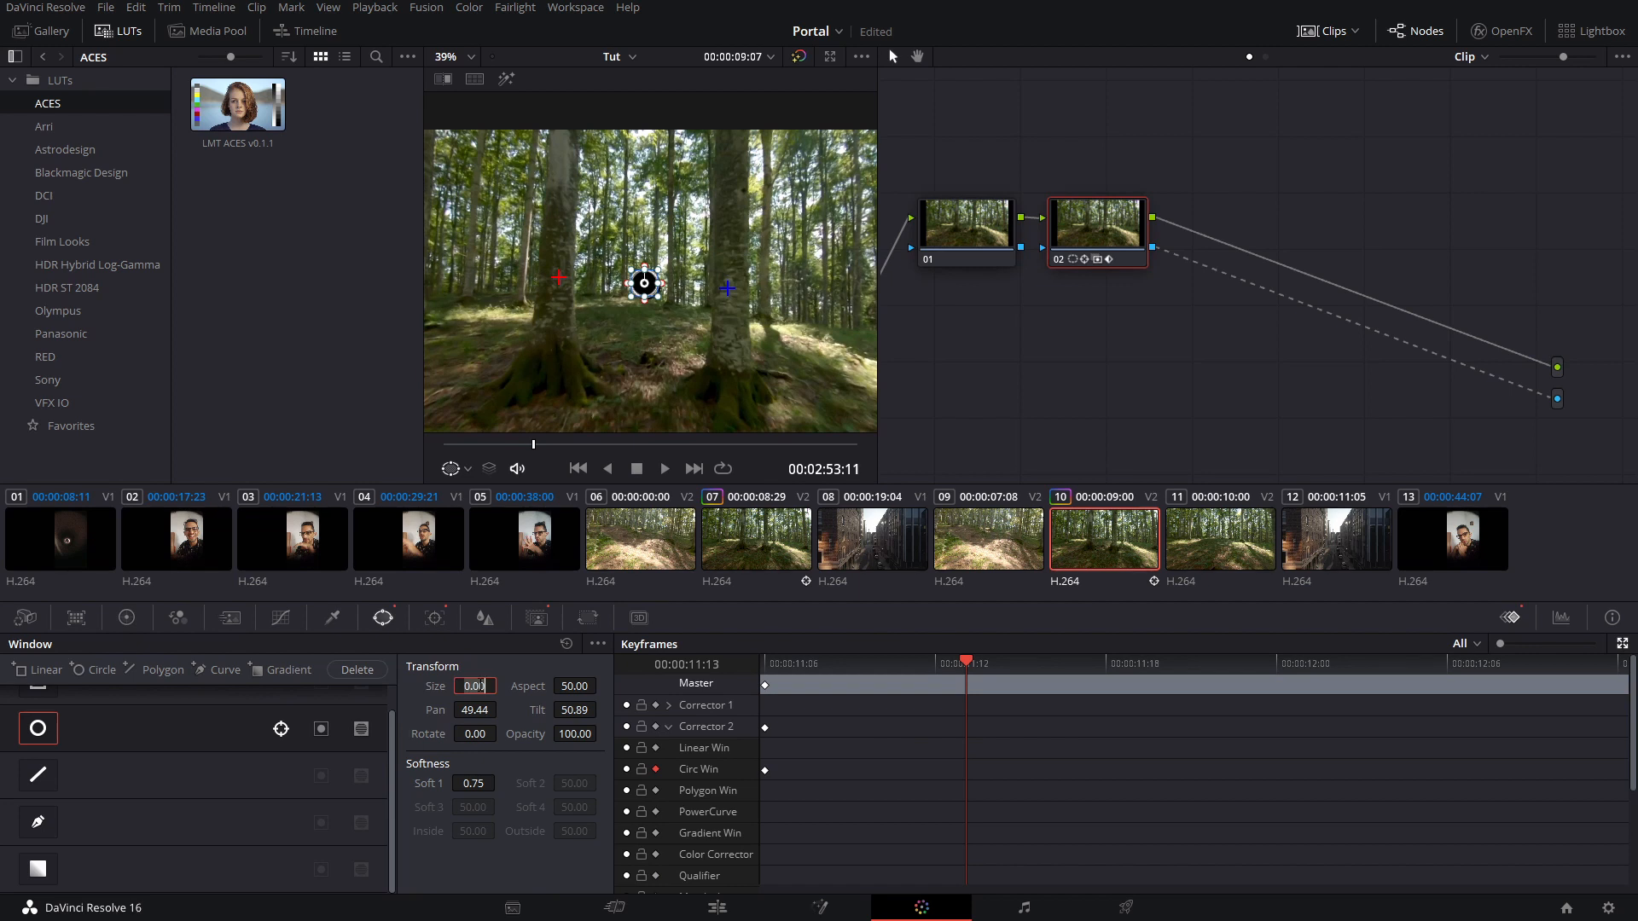
type("50.00")
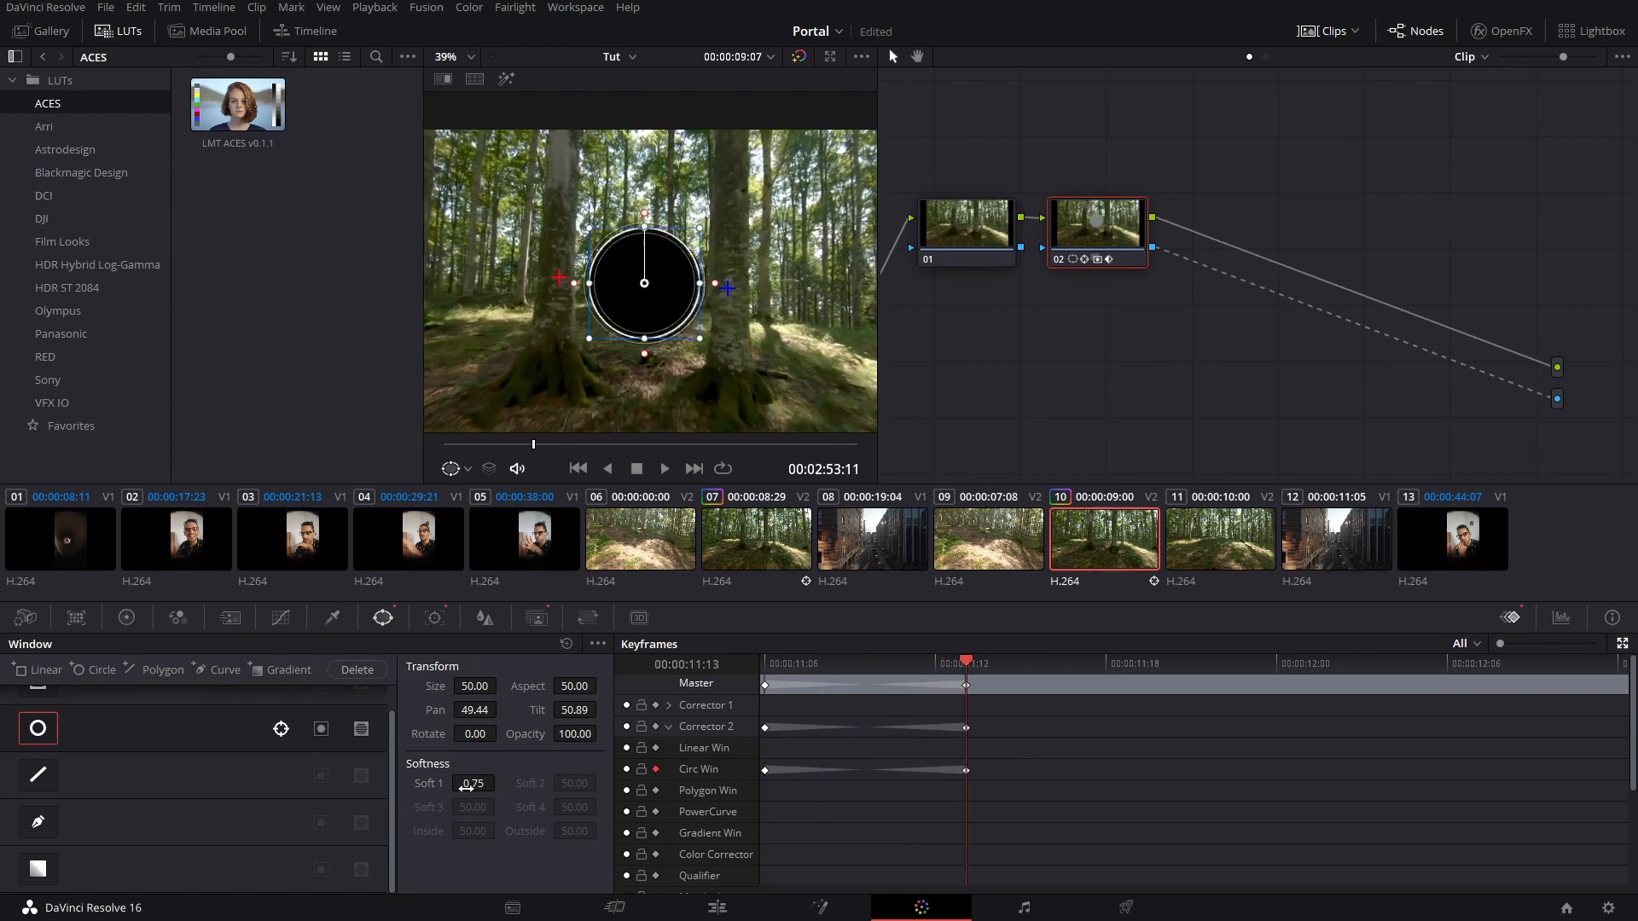
left_click_drag(473, 783, 501, 783)
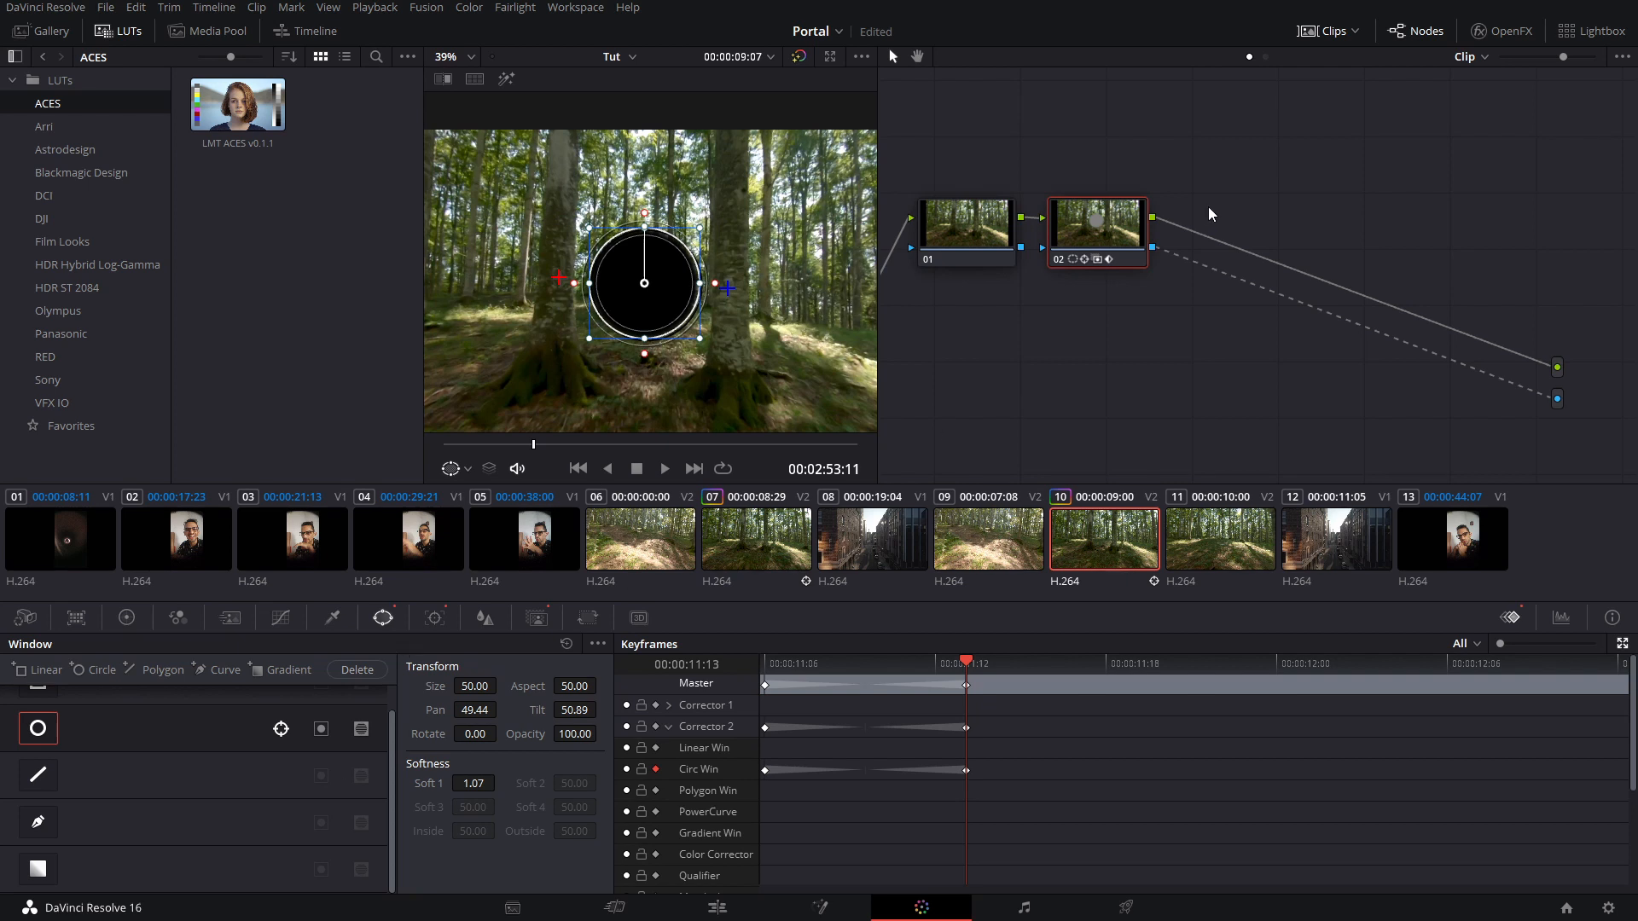
mouse_move(717, 906)
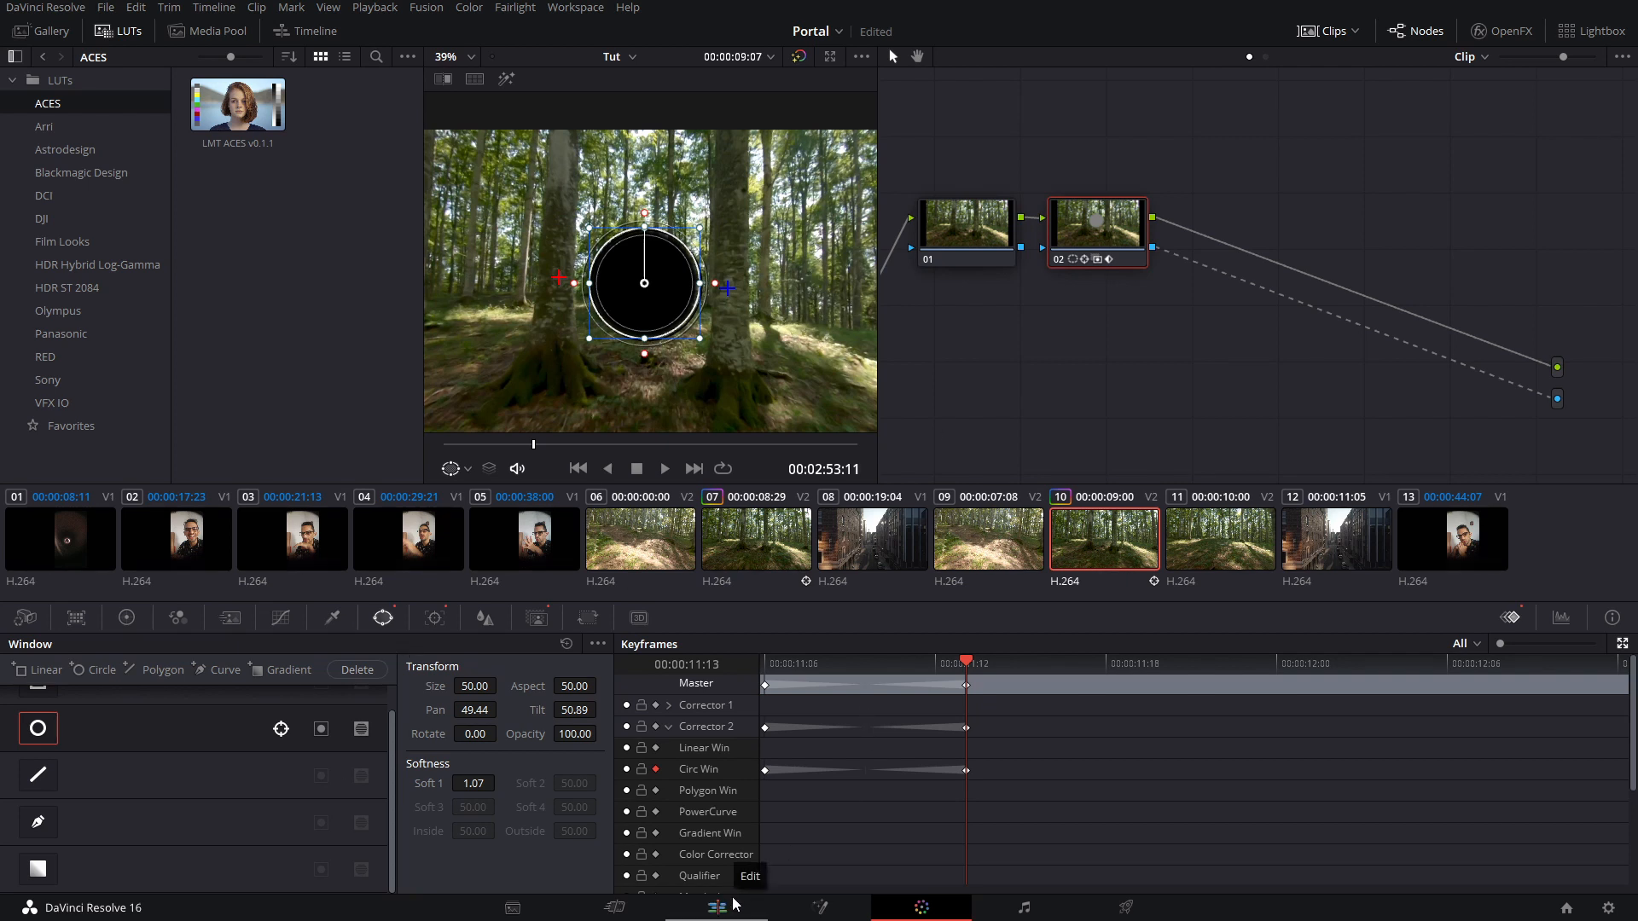
Step: On the Edit page, trim the end of video (29).mp4 on Video 2
left_click(716, 907)
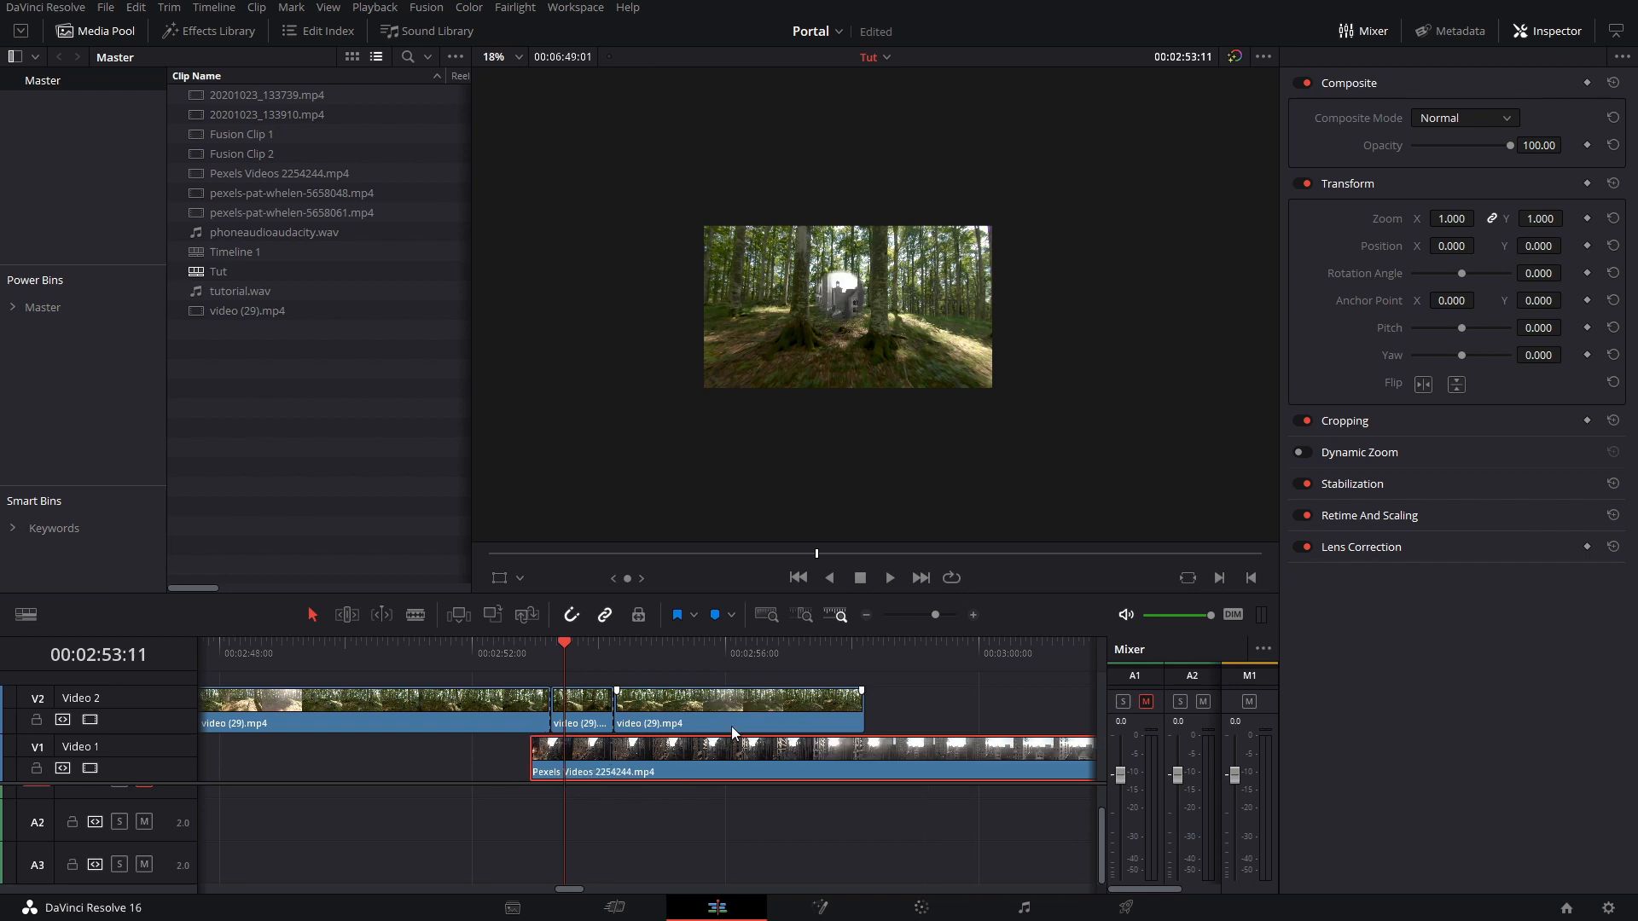
left_click(736, 716)
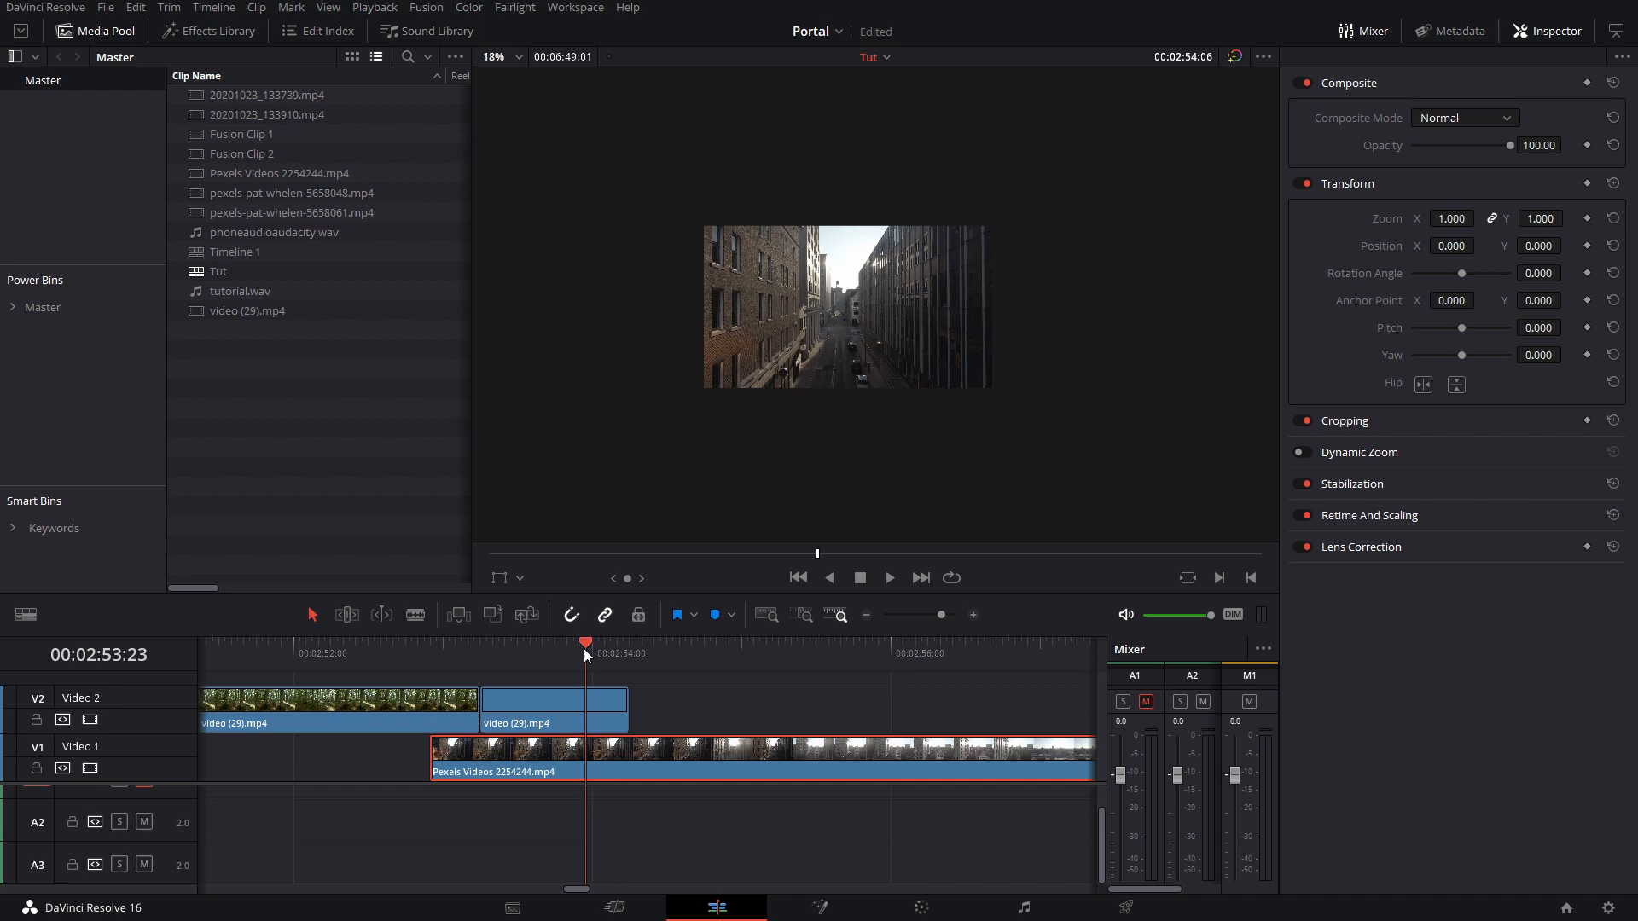
left_click(554, 708)
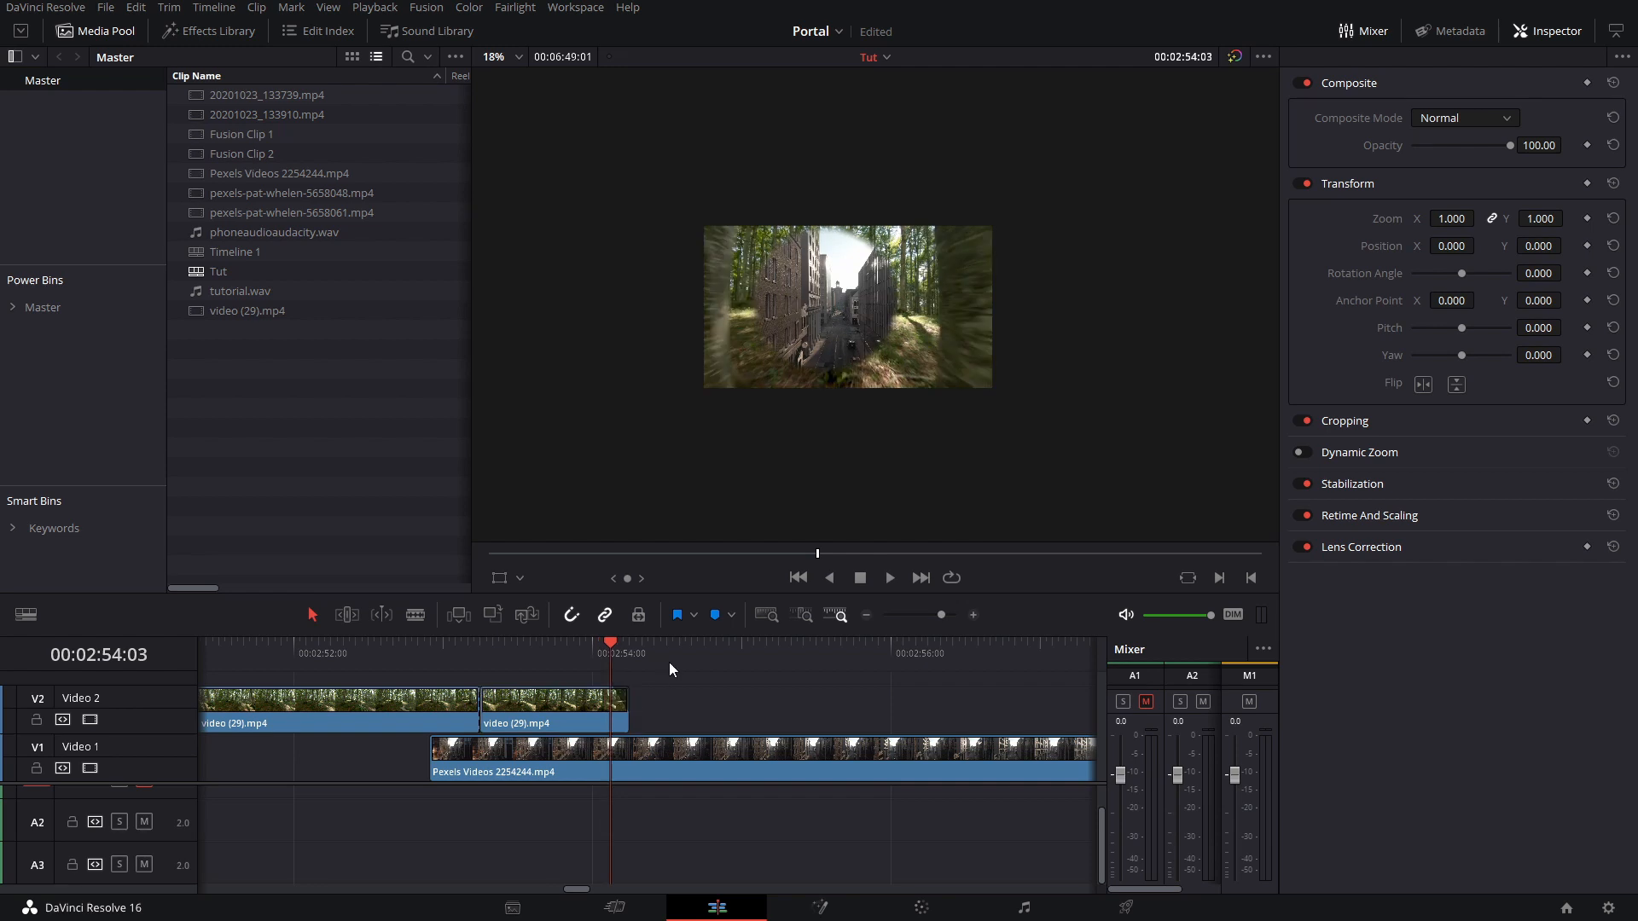
left_click(888, 577)
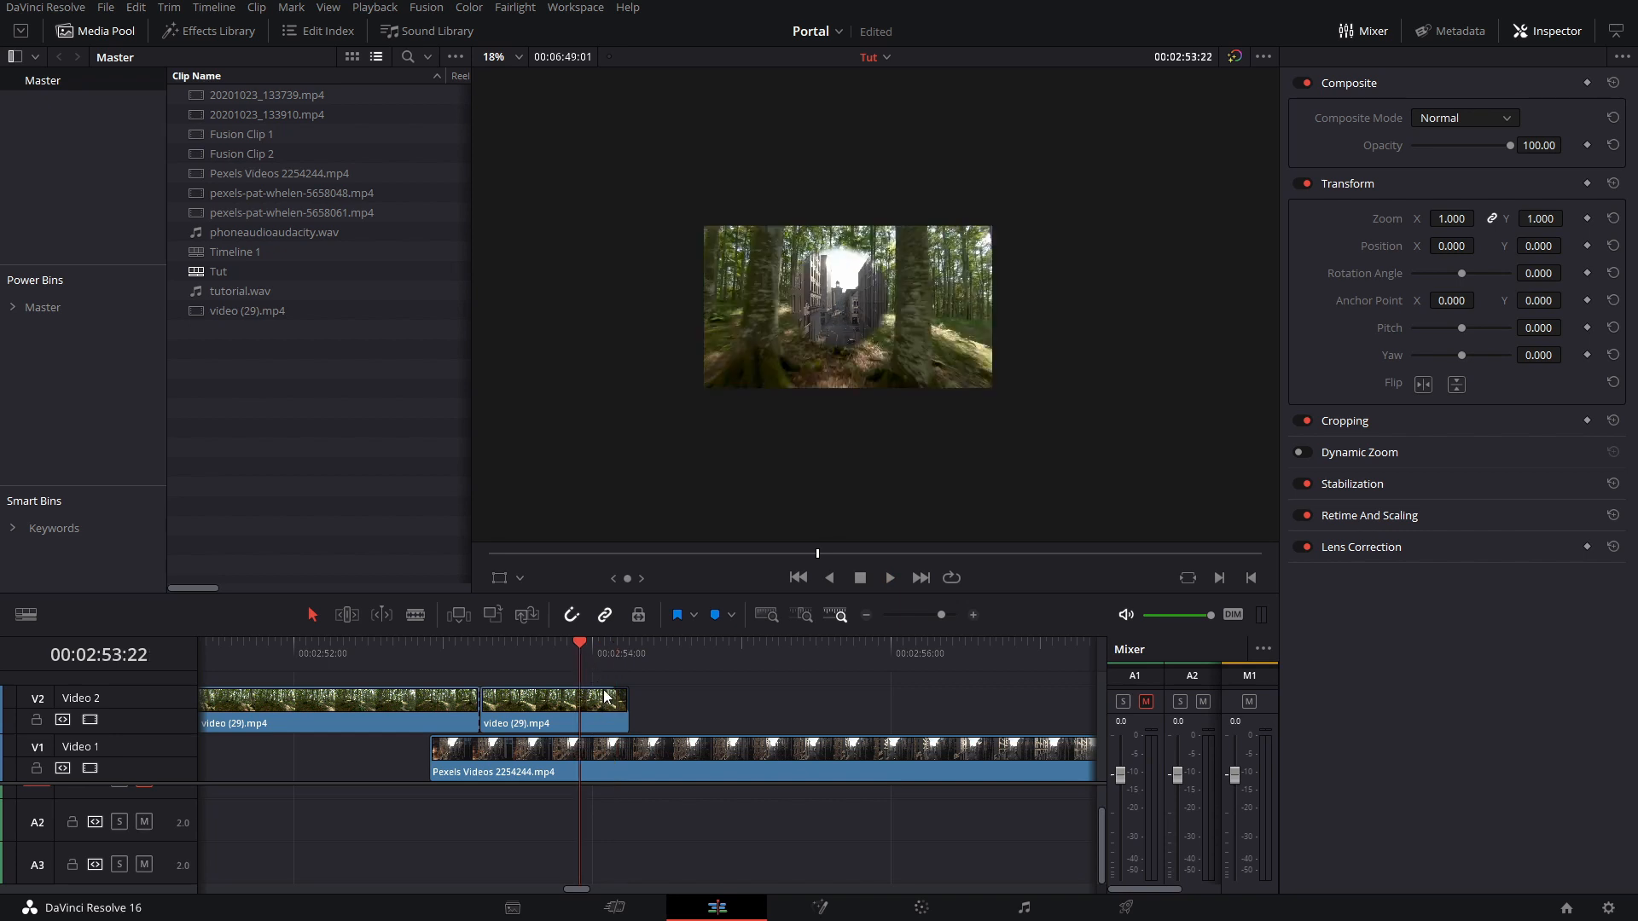
left_click(887, 577)
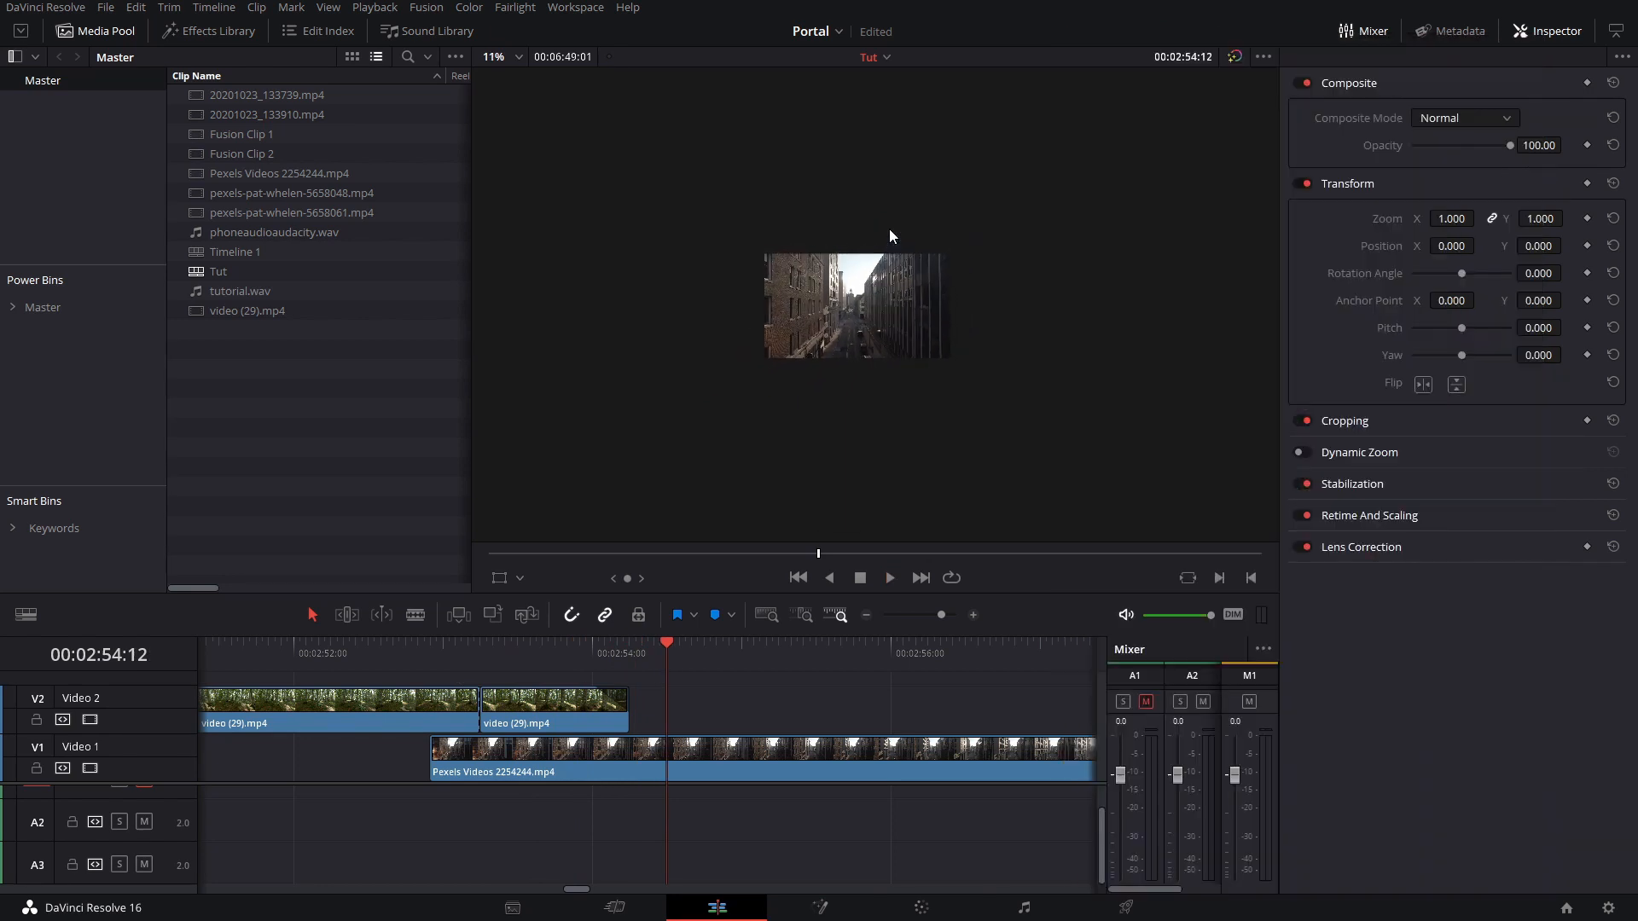
left_click(554, 708)
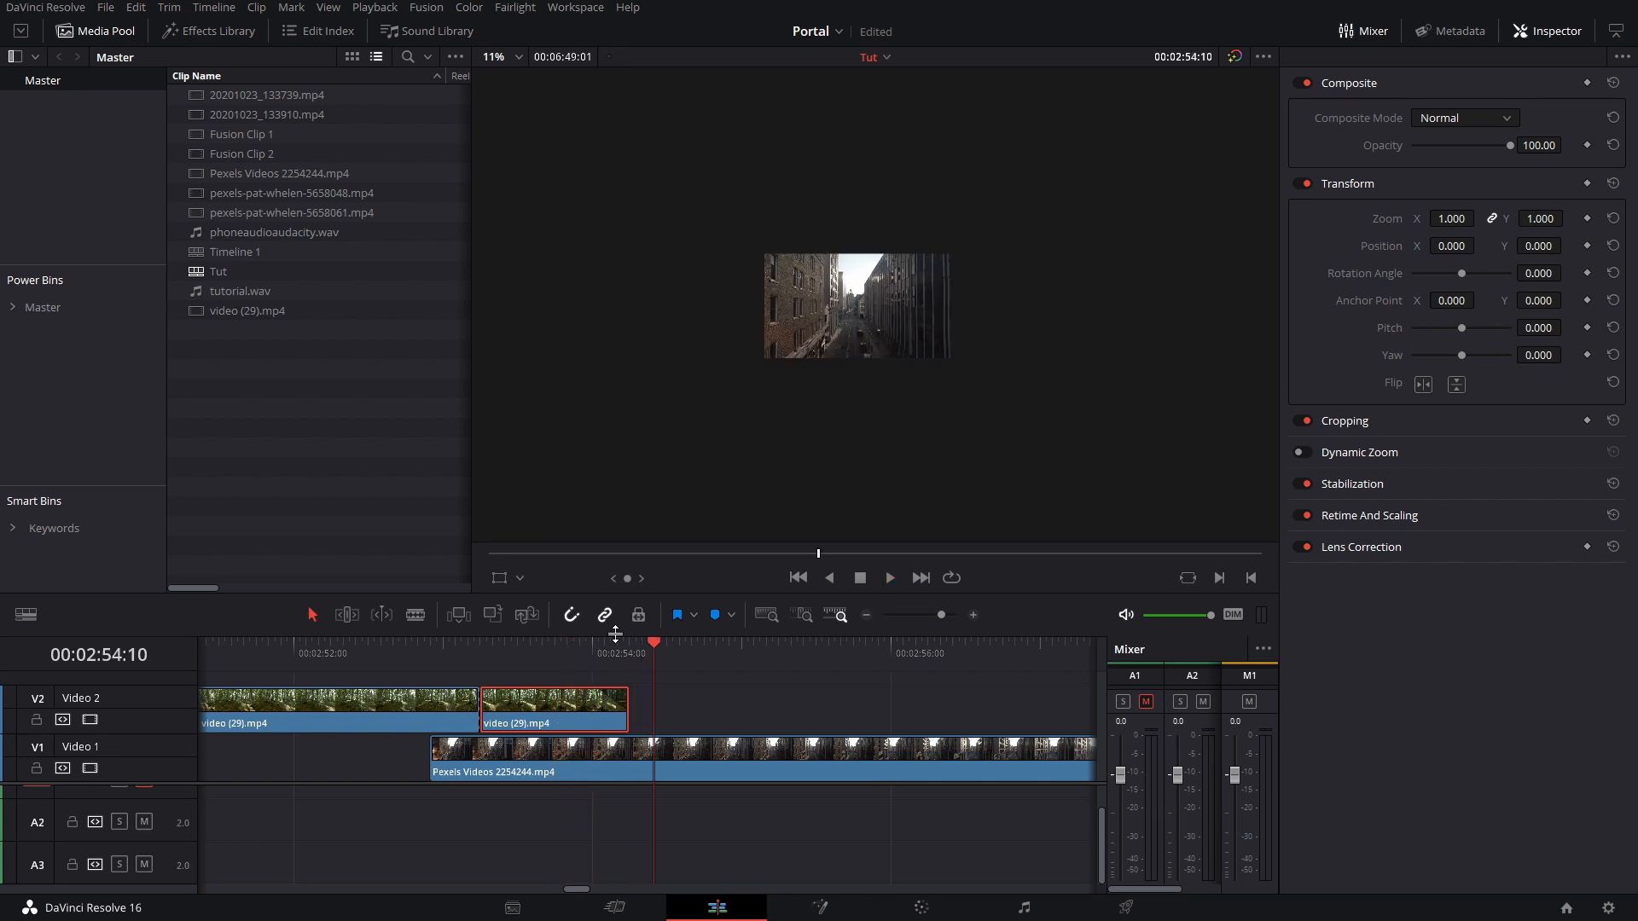
left_click(561, 641)
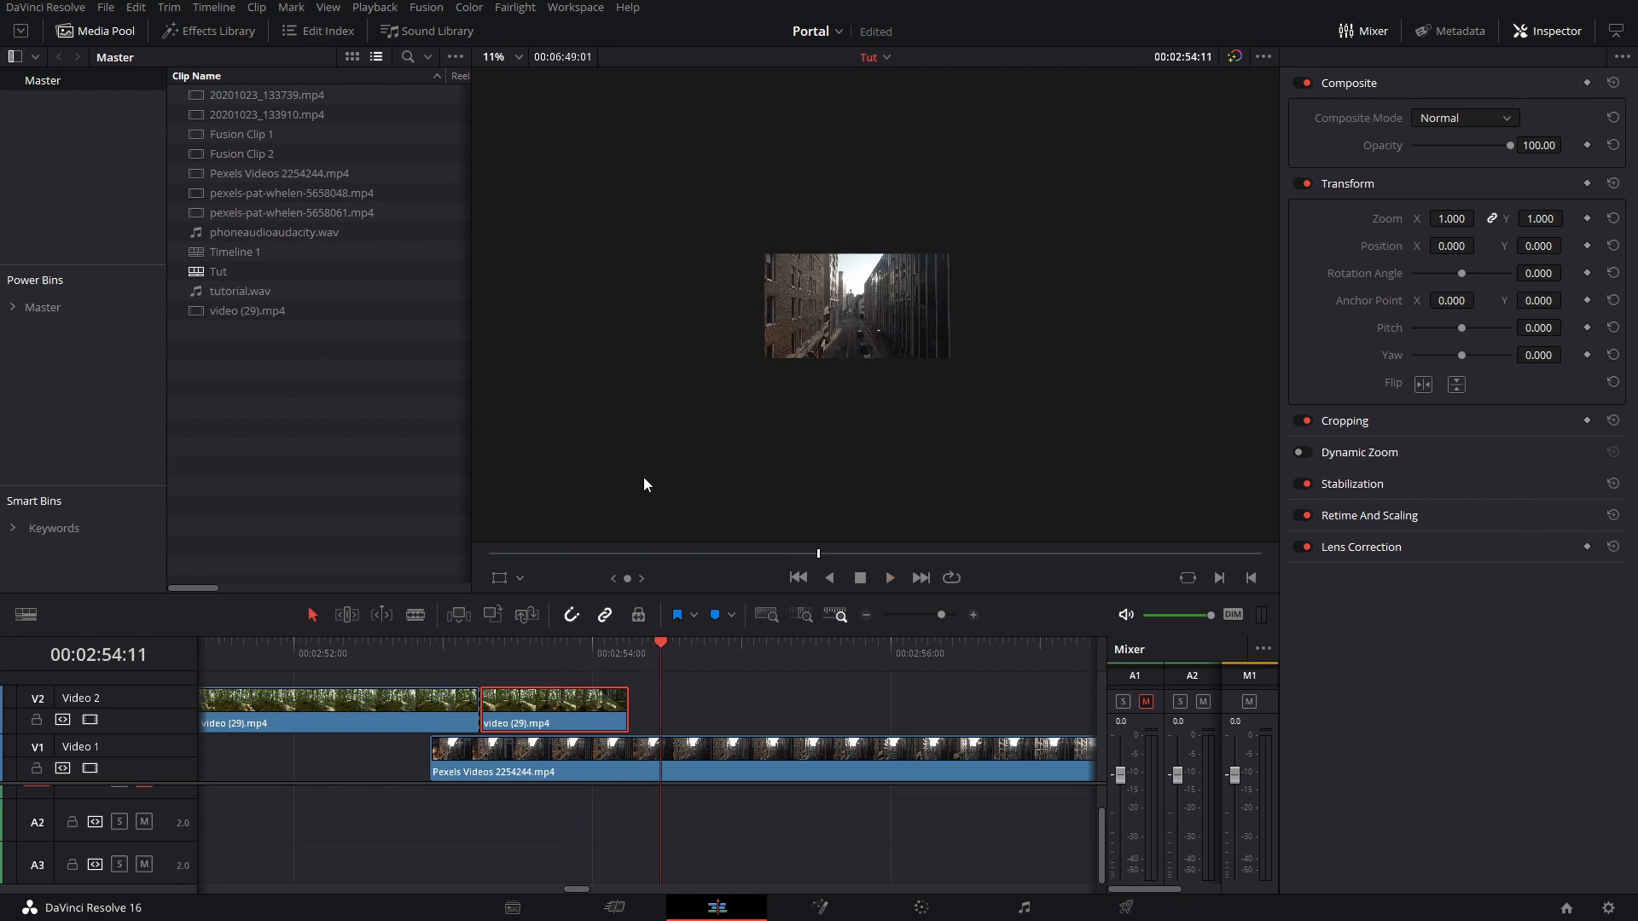
left_click(555, 643)
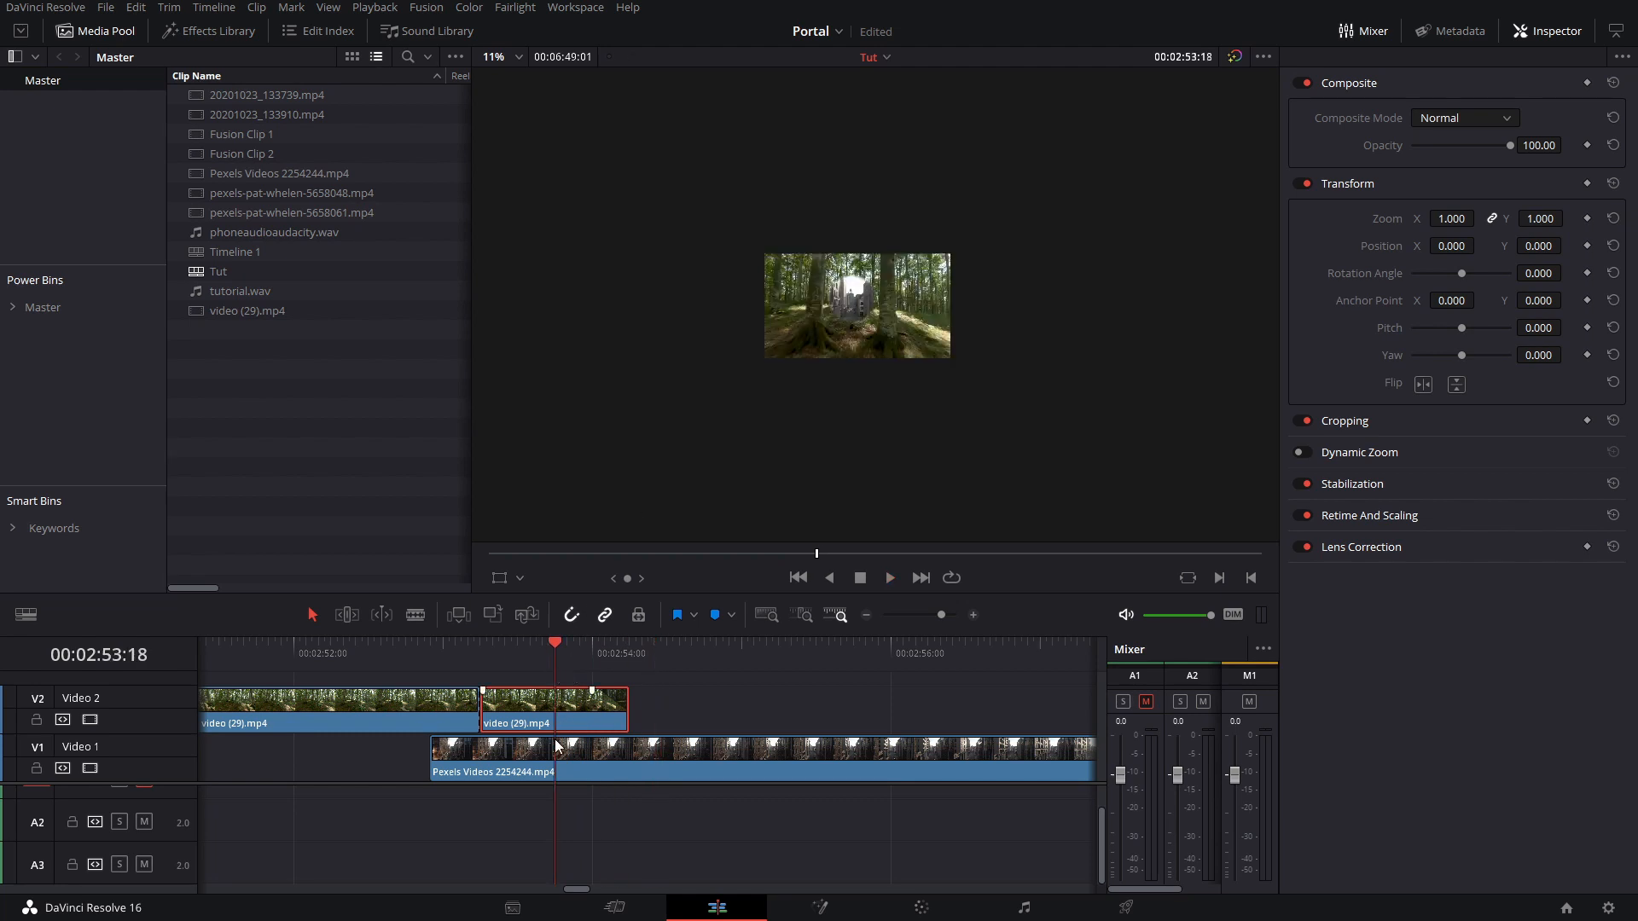